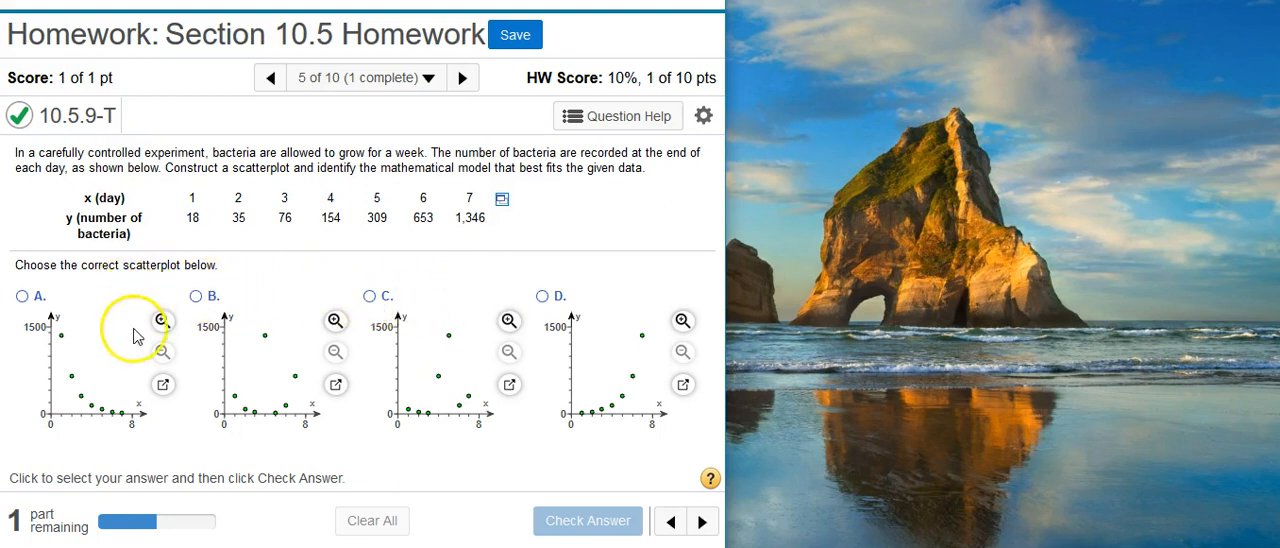
mouse_move(564, 432)
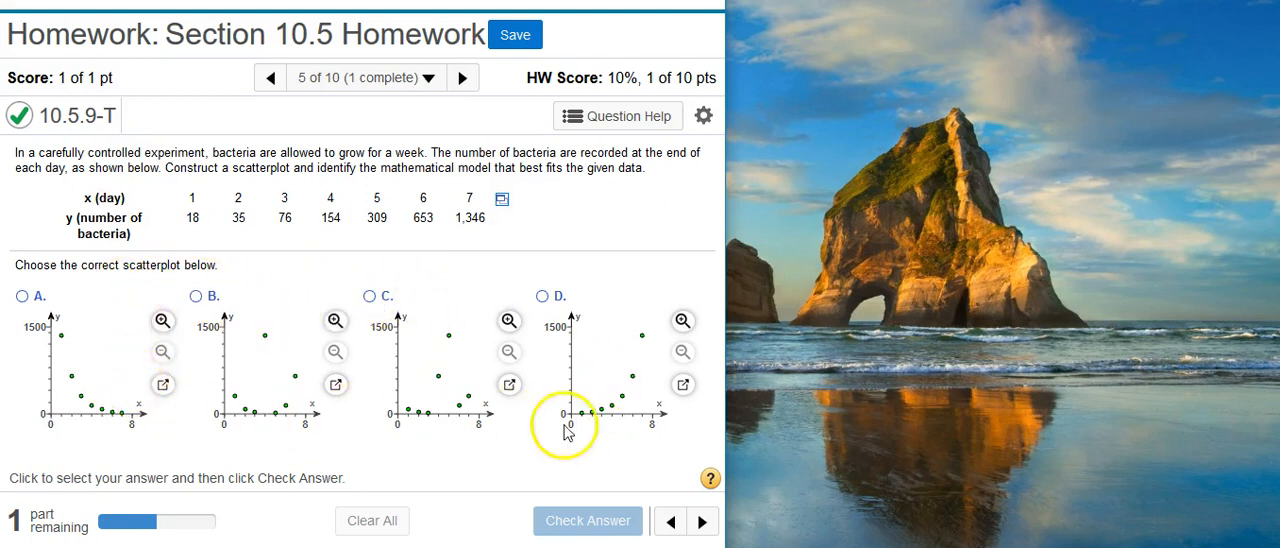
mouse_move(108, 434)
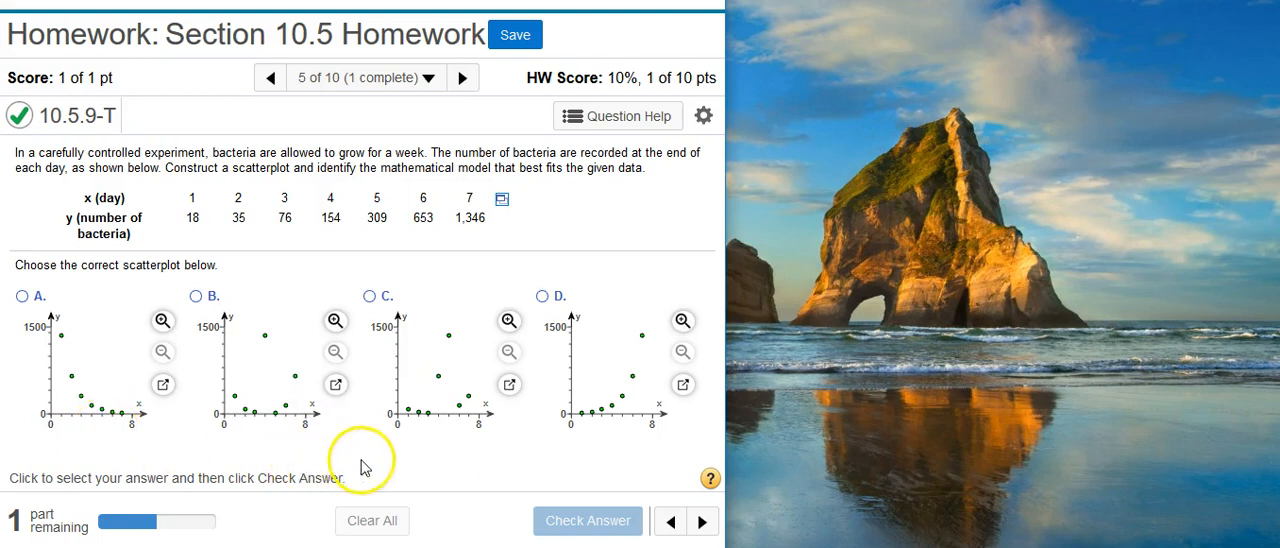
mouse_move(138, 434)
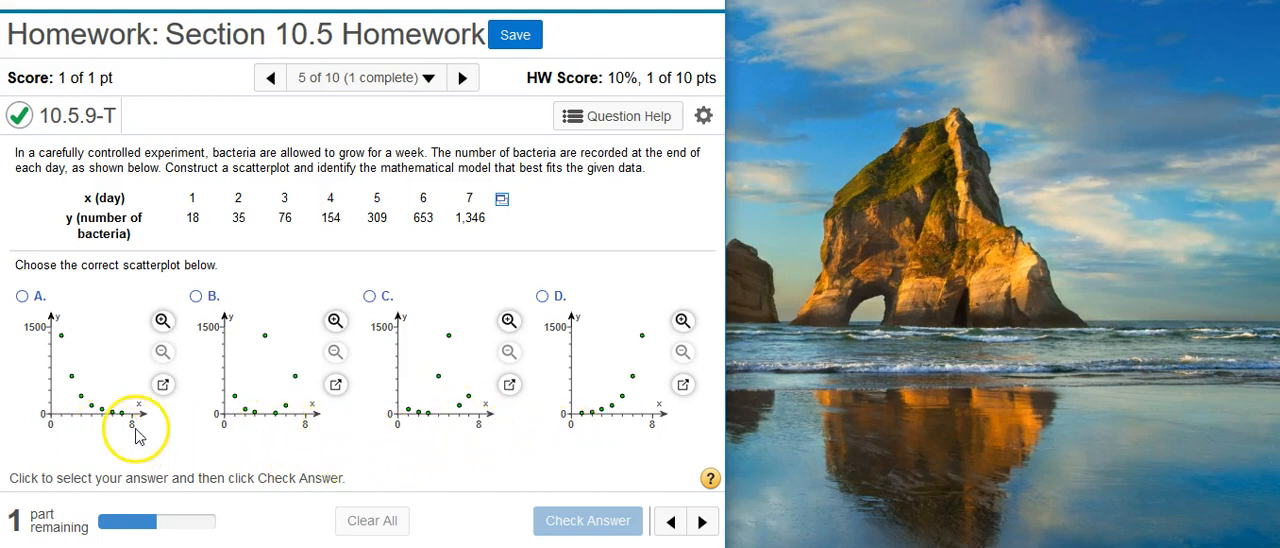
mouse_move(250, 456)
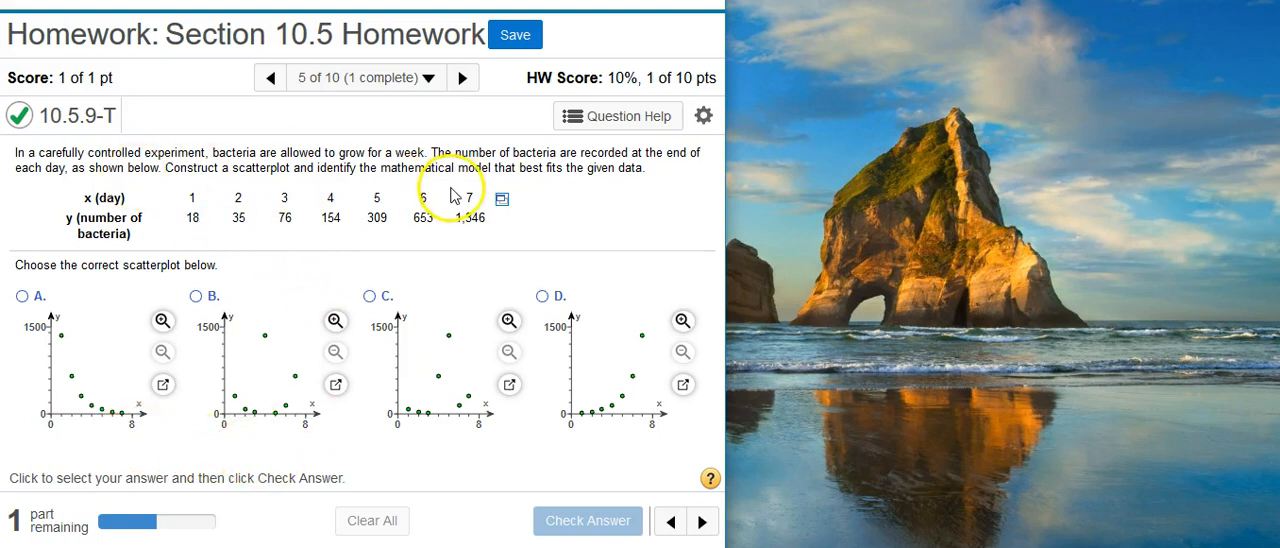
mouse_move(436, 364)
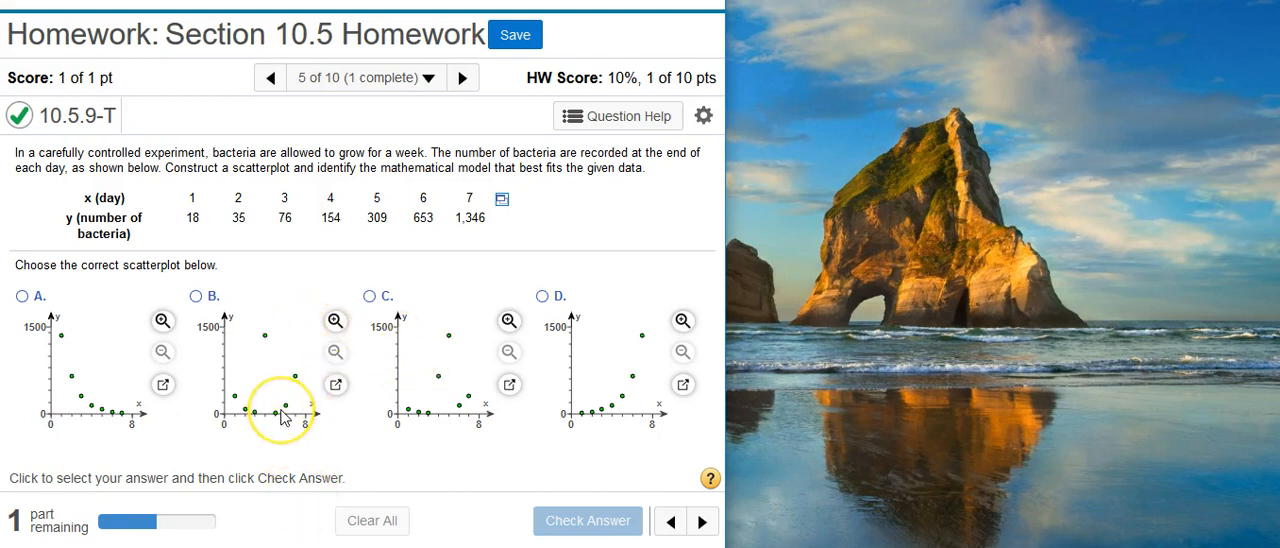
mouse_move(314, 320)
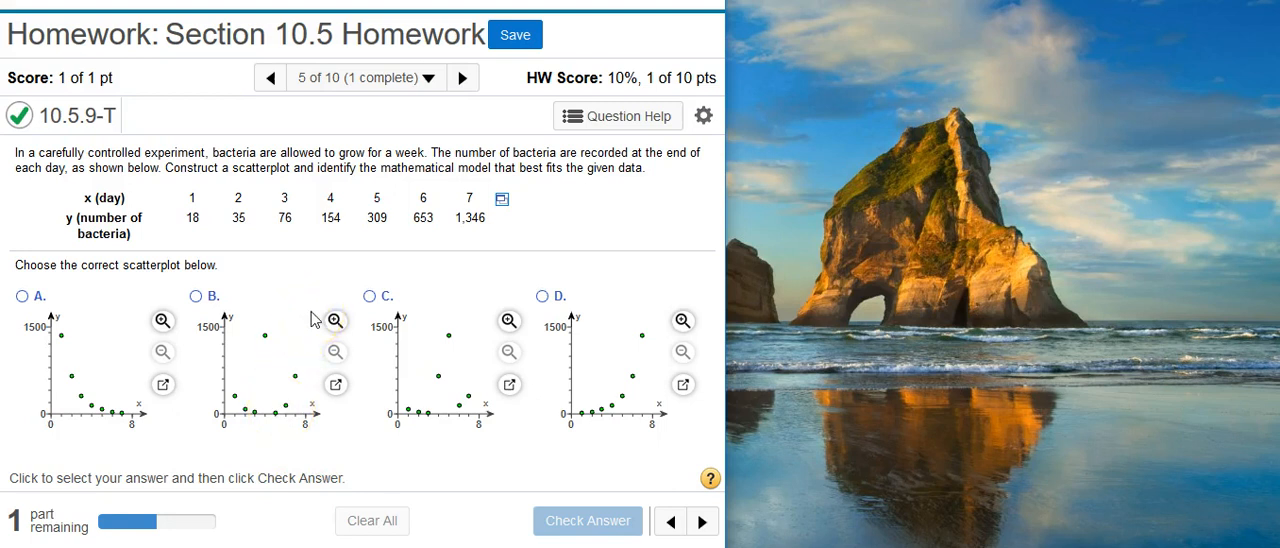
mouse_move(504, 236)
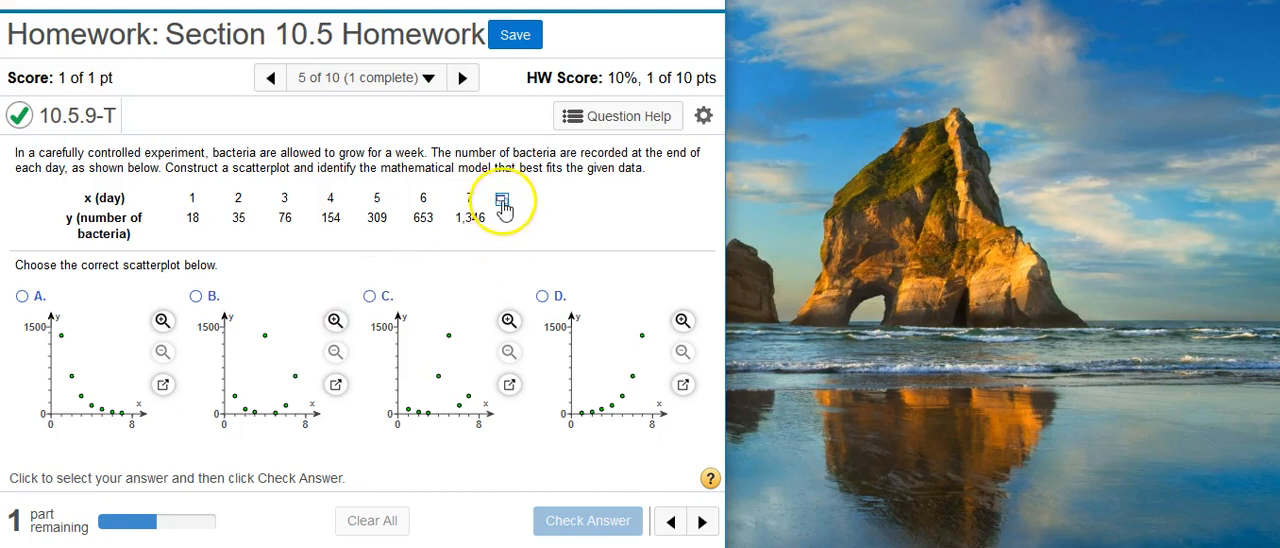
Open the question's day and bacteria count data table in an Excel worksheet.
left_click(502, 202)
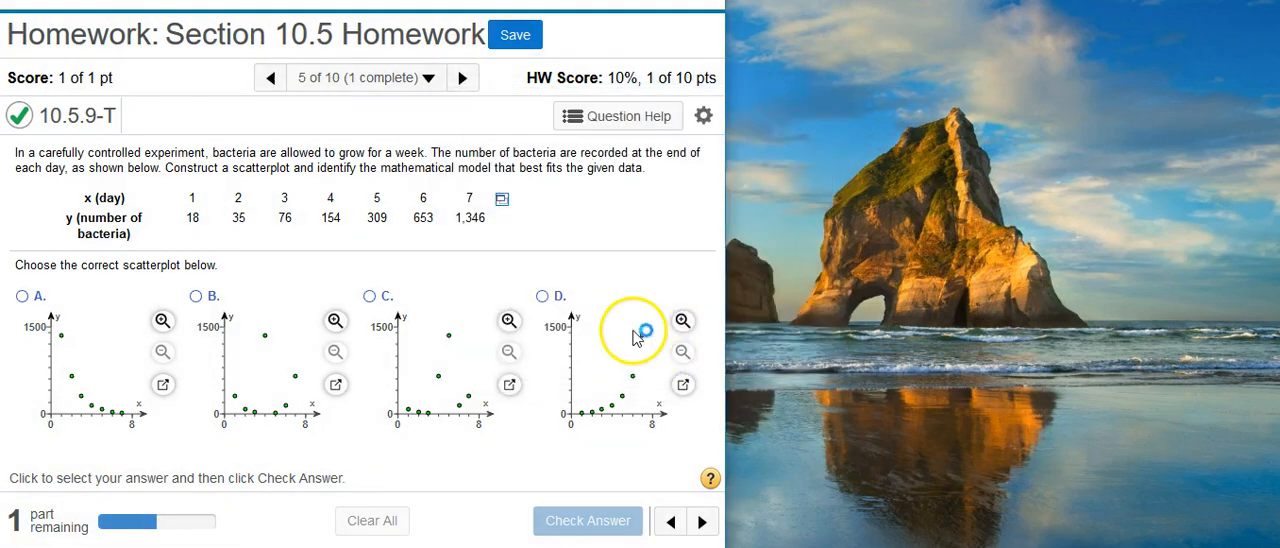
mouse_move(640, 332)
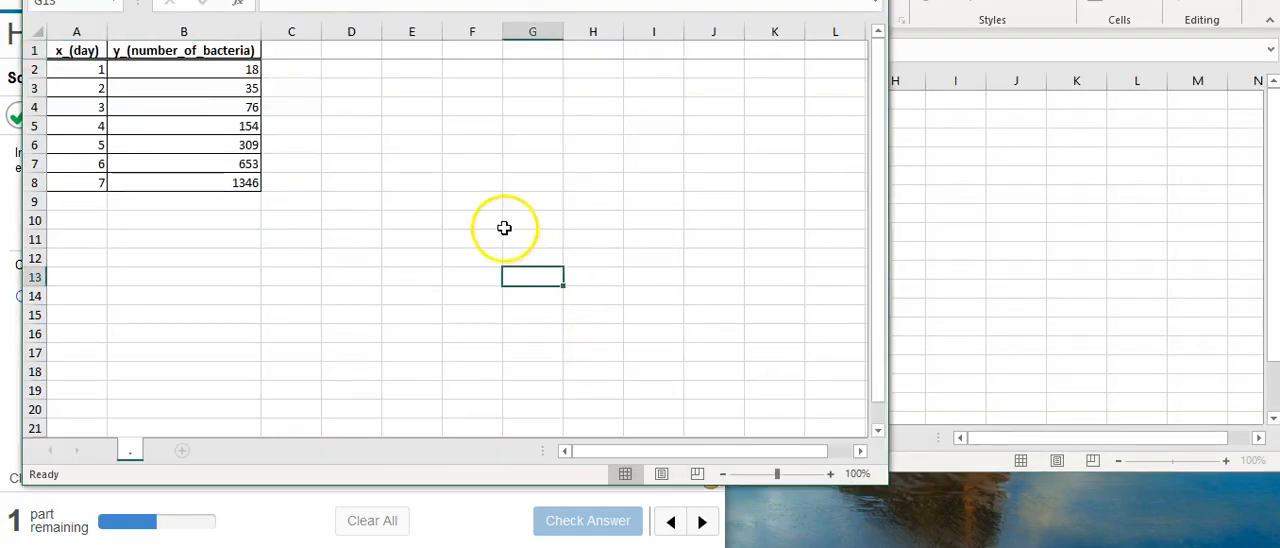
mouse_move(614, 108)
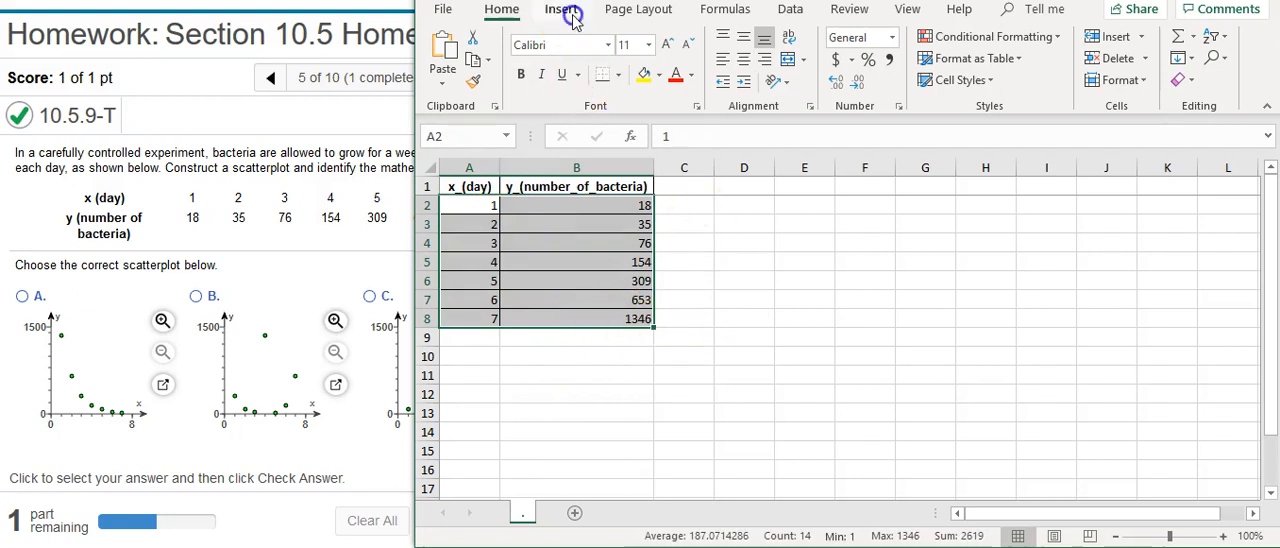
Insert a plain Scatter (X, Y) chart of bacteria count against day.
left_click(560, 8)
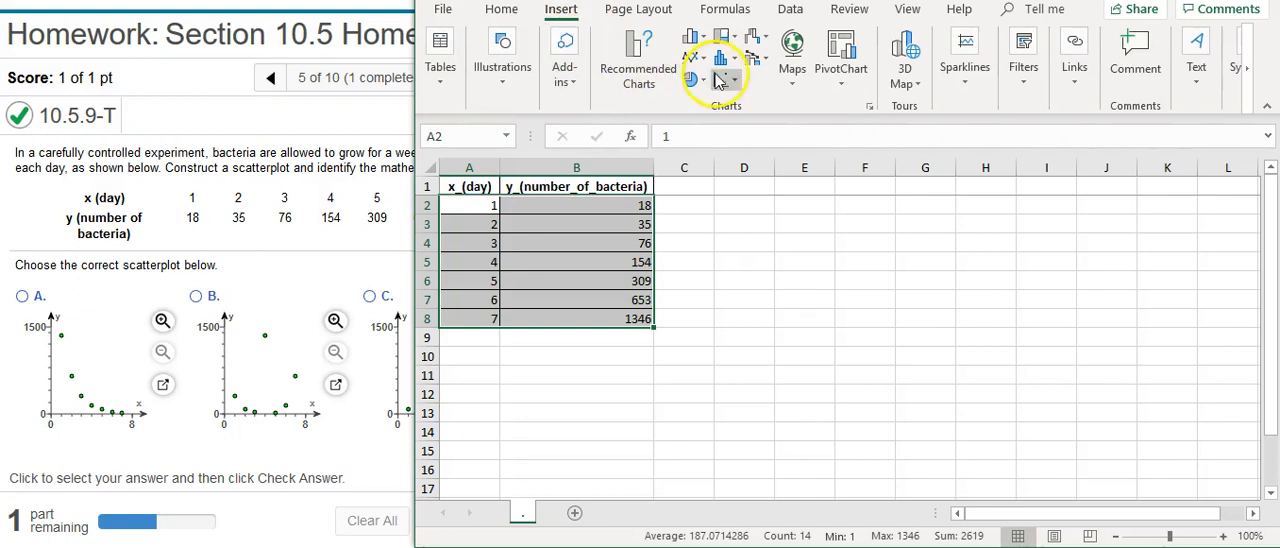
mouse_move(722, 76)
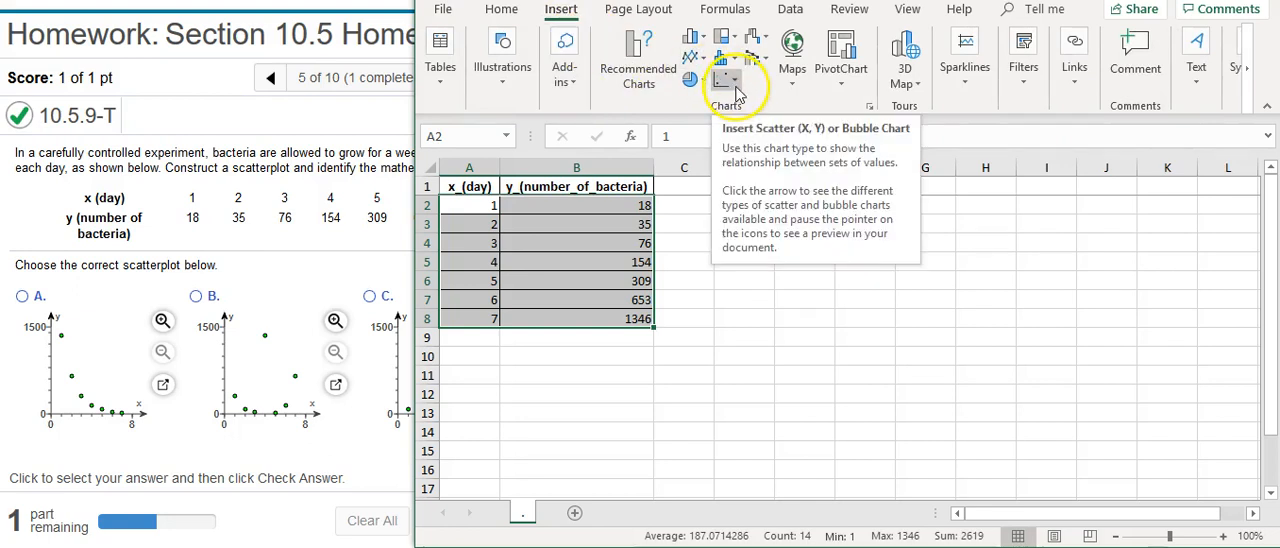
left_click(726, 80)
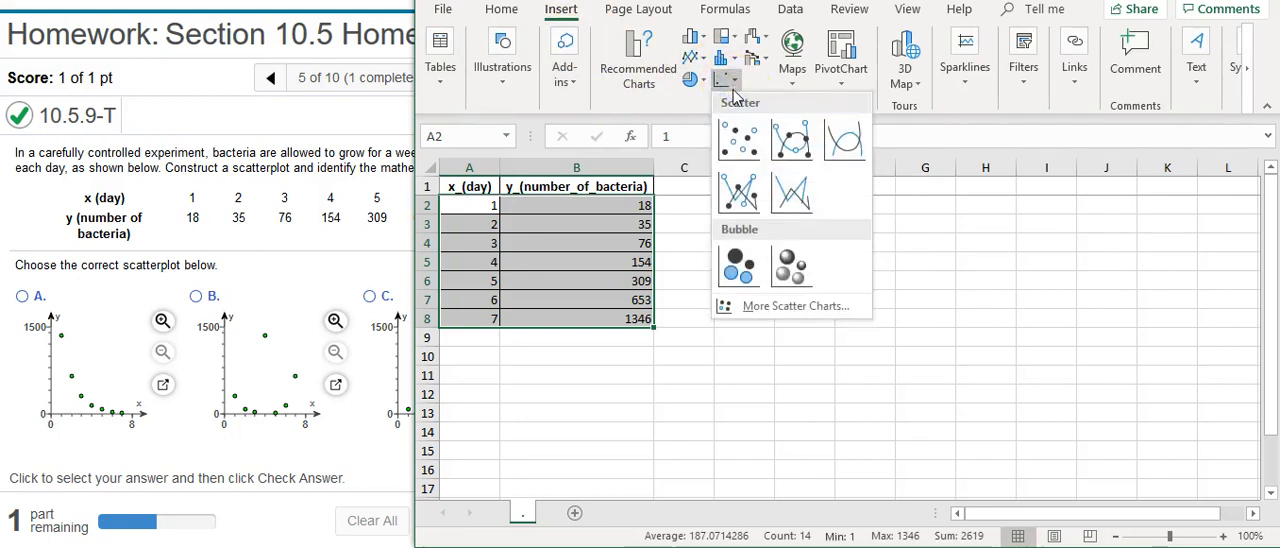
left_click(738, 140)
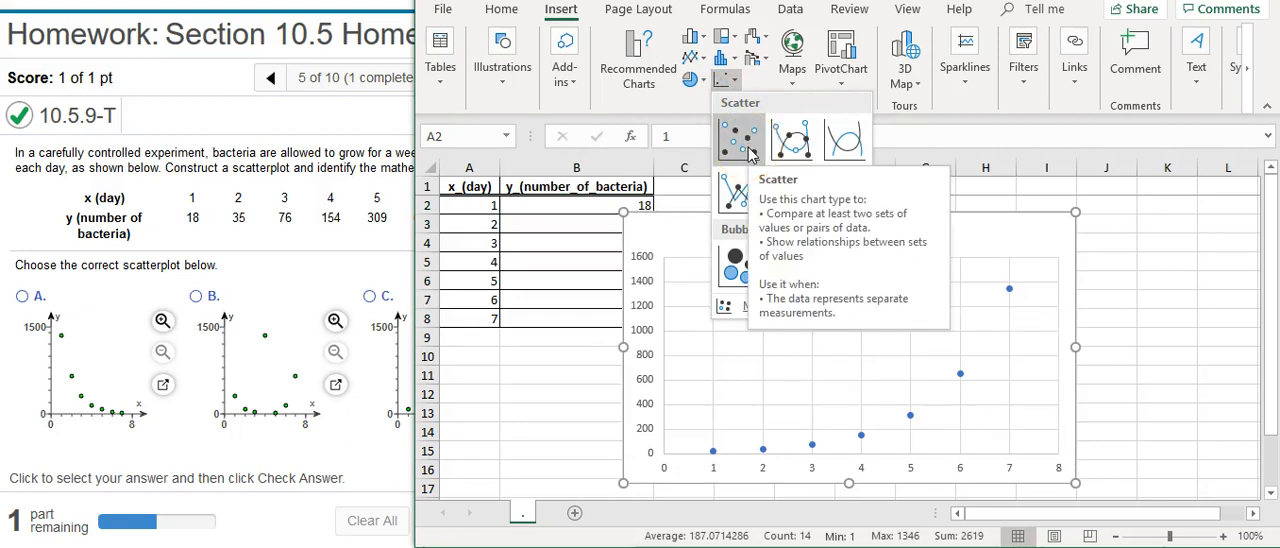
left_click(738, 140)
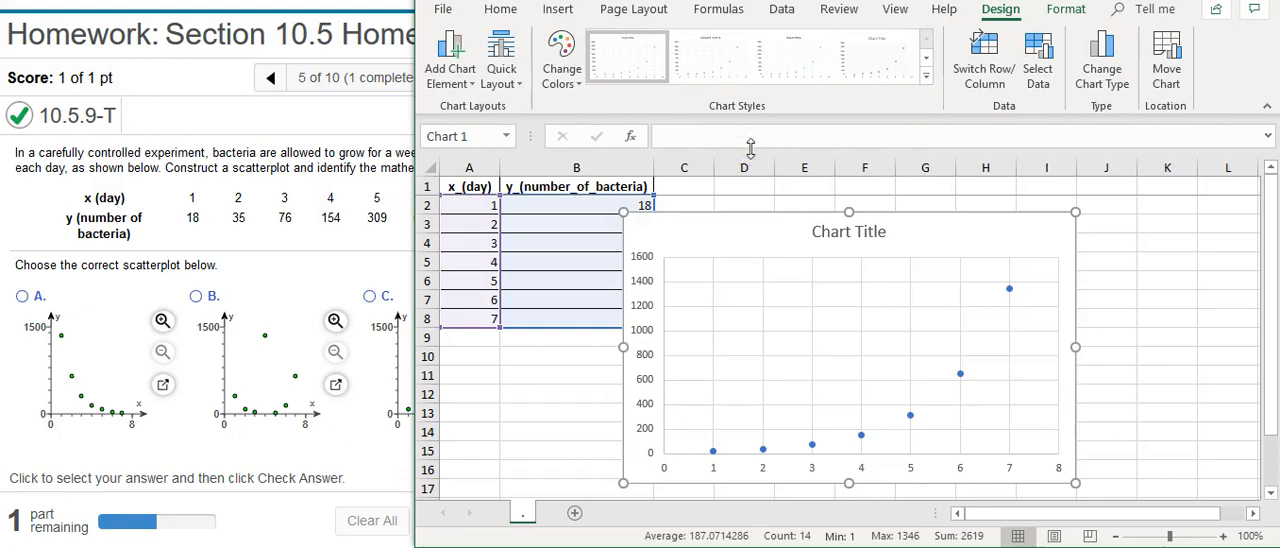
mouse_move(982, 424)
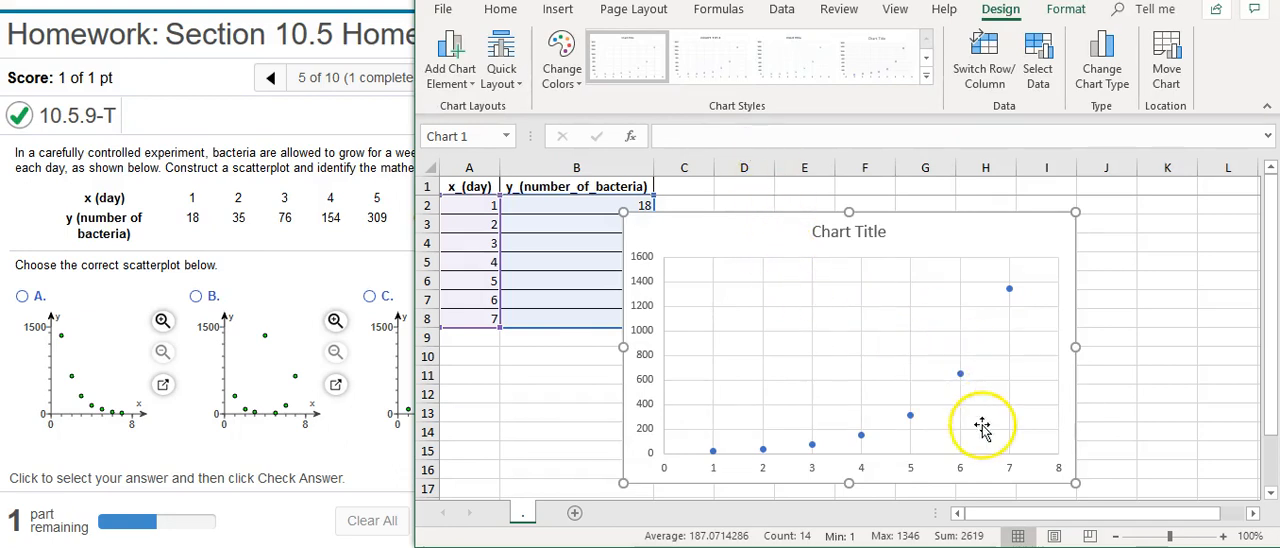
mouse_move(920, 424)
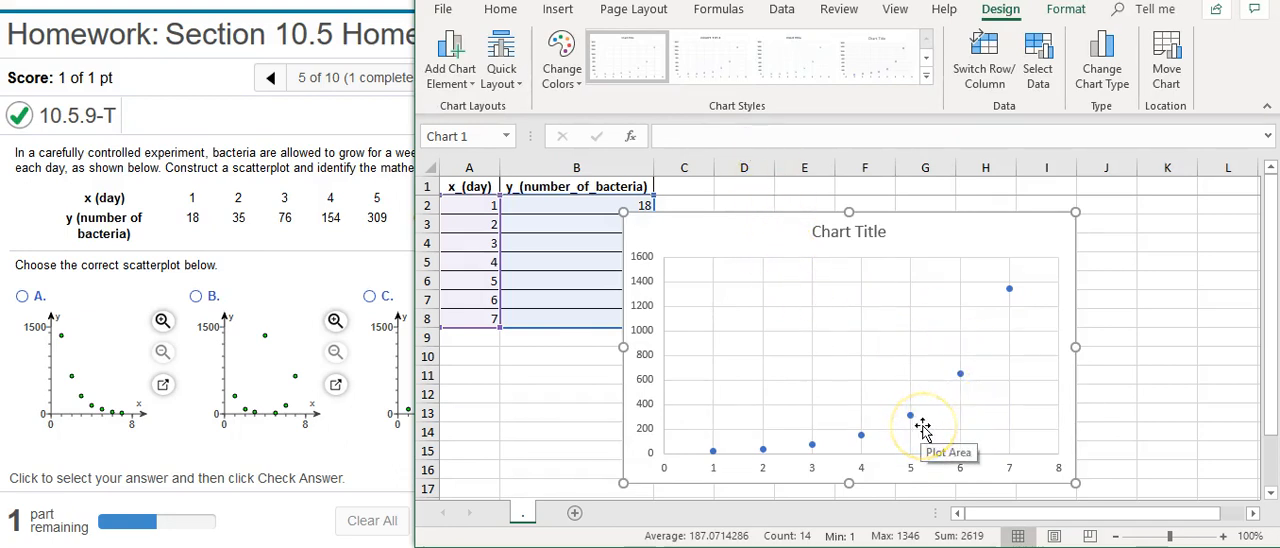
mouse_move(910, 416)
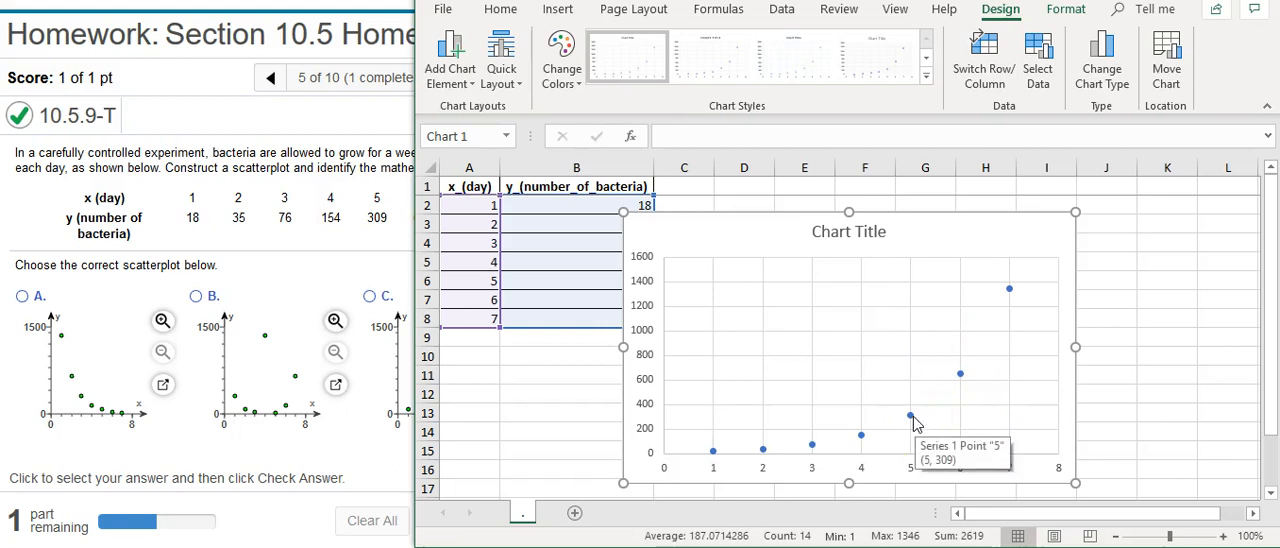
Add a linear trendline to the data series displaying its equation and R² on the chart.
left_click(912, 416)
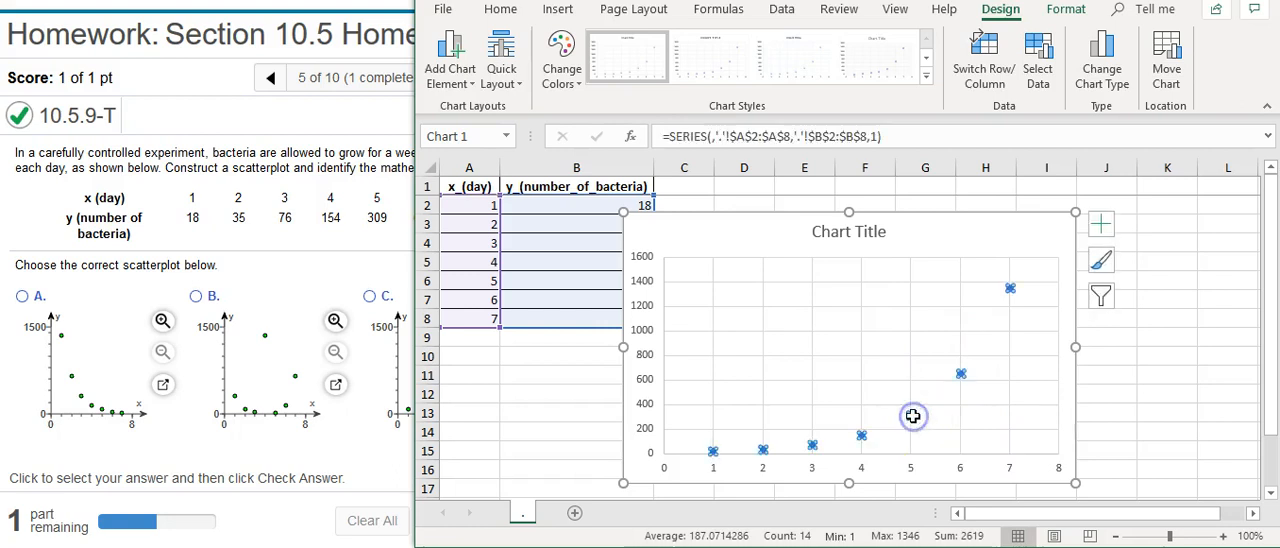
mouse_move(912, 416)
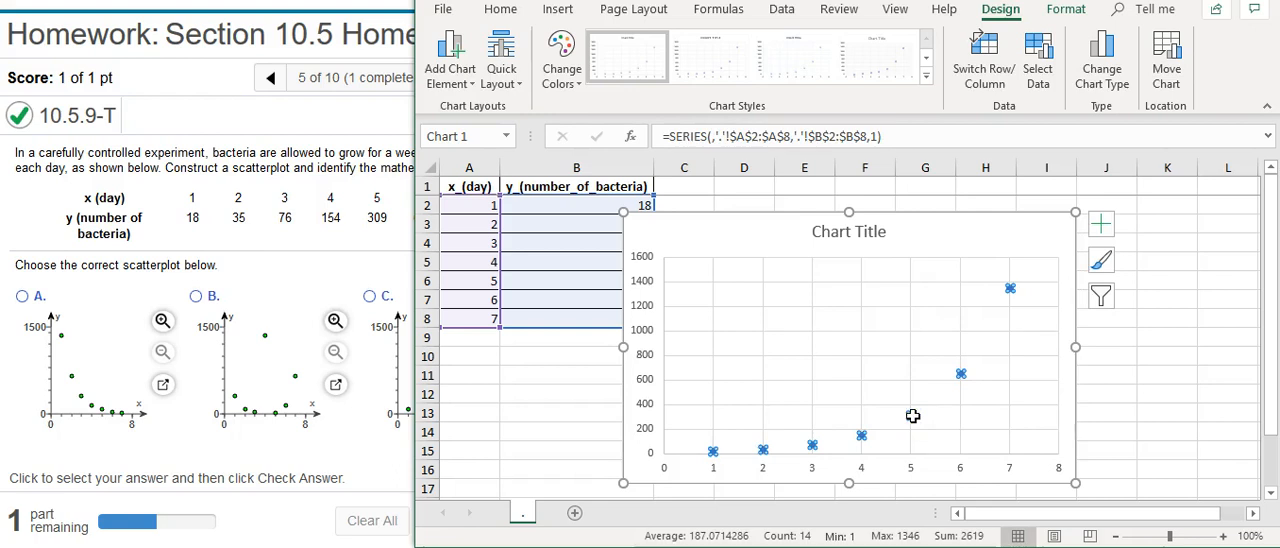
right_click(912, 416)
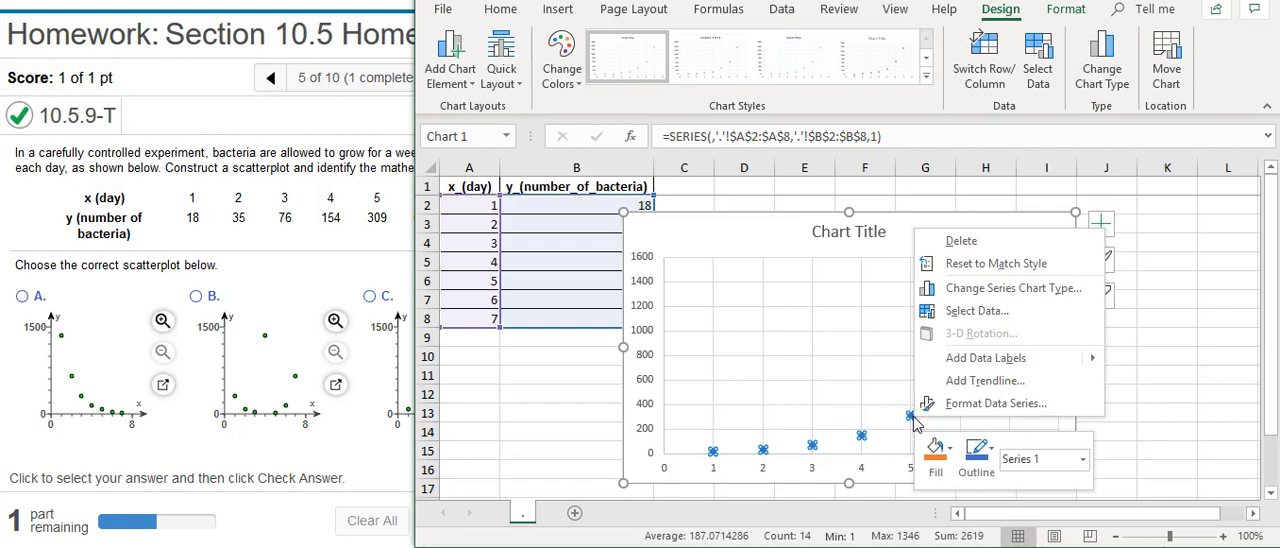
mouse_move(996, 388)
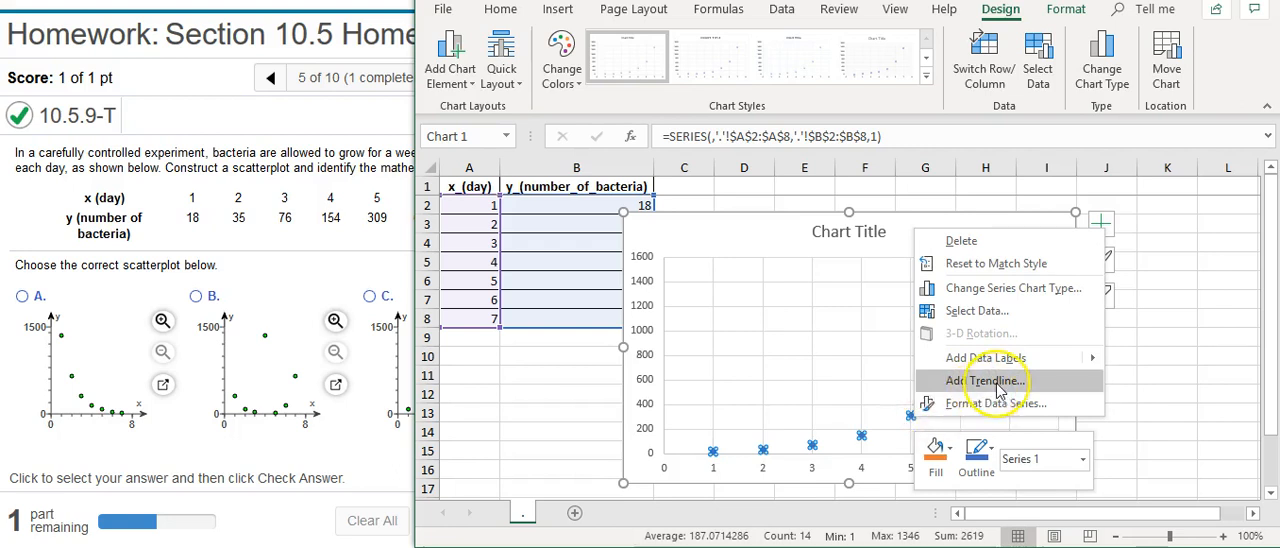
left_click(988, 380)
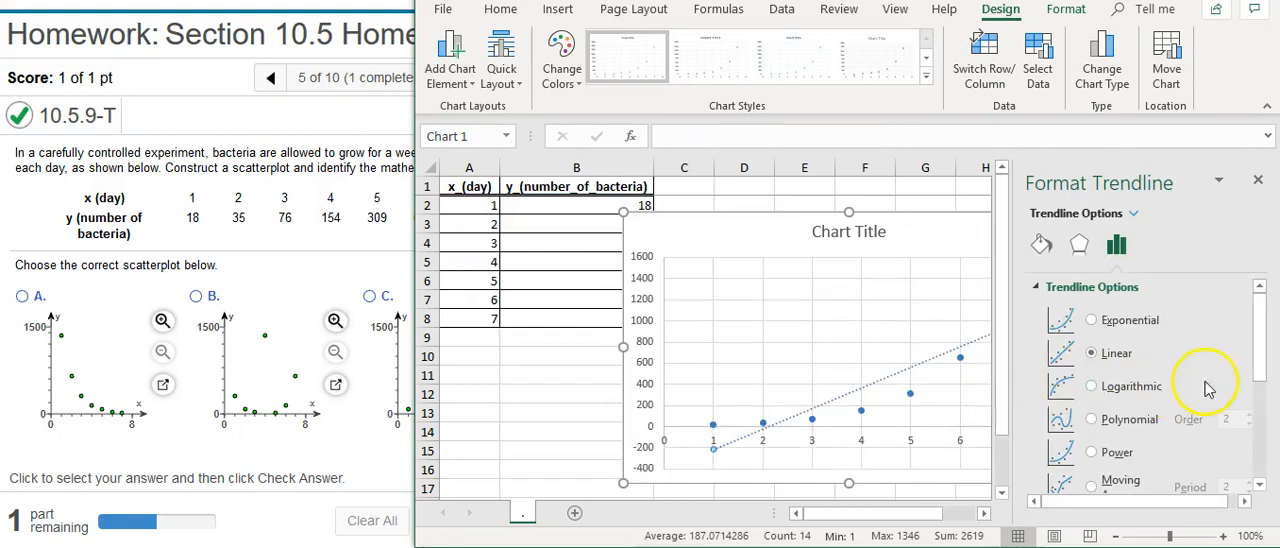
scroll("down", 3)
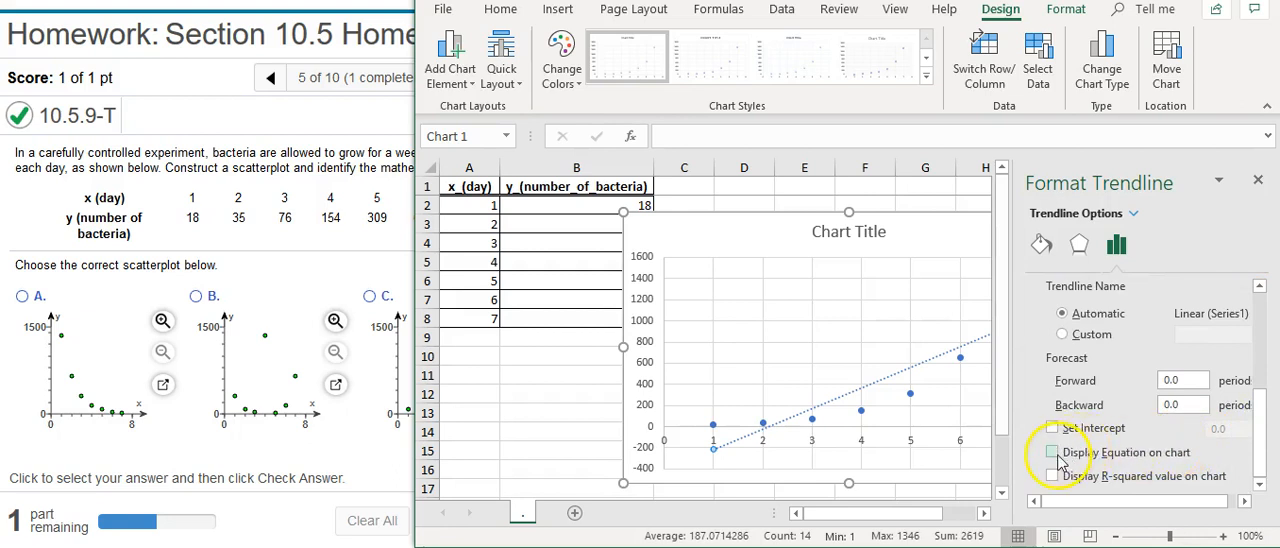
left_click(1052, 452)
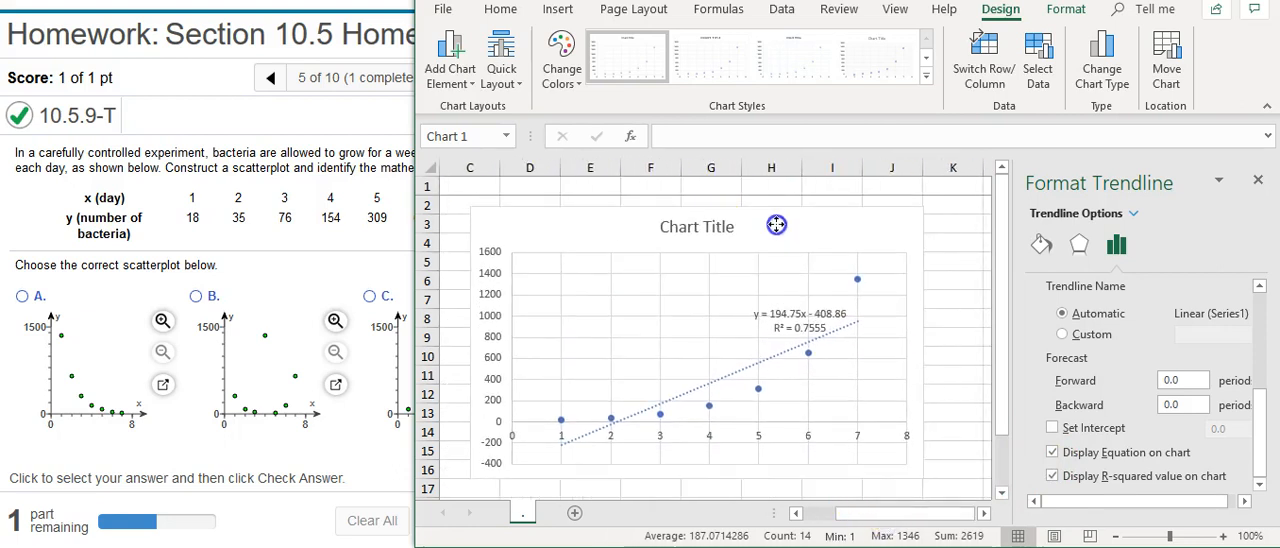
Select the linear trendline and show its Trendline Options type list in Format Trendline.
left_click(590, 430)
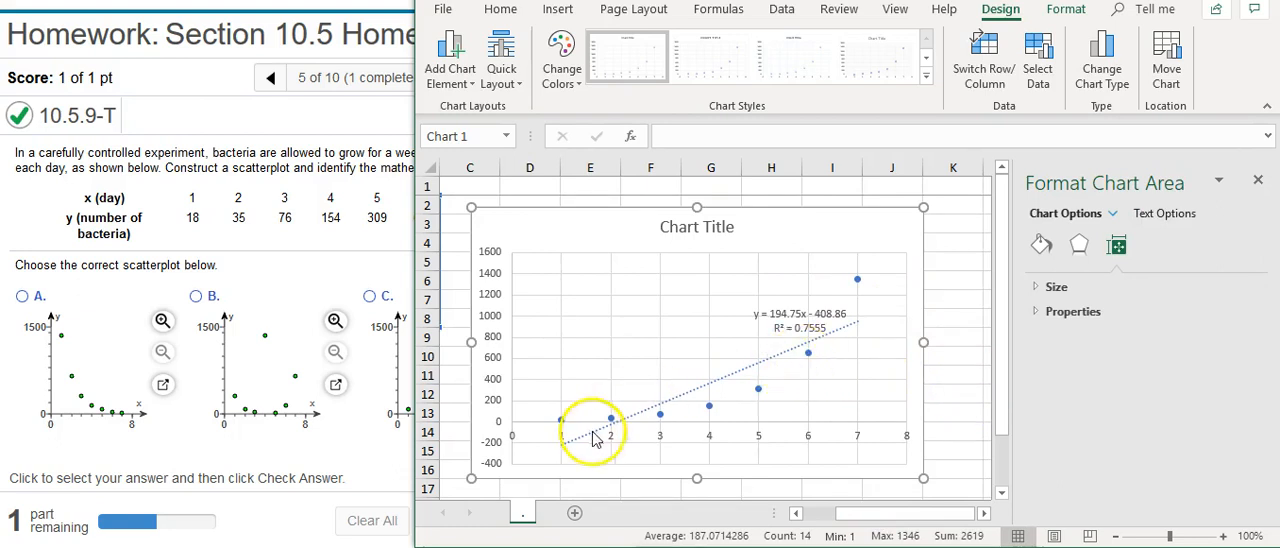
mouse_move(836, 334)
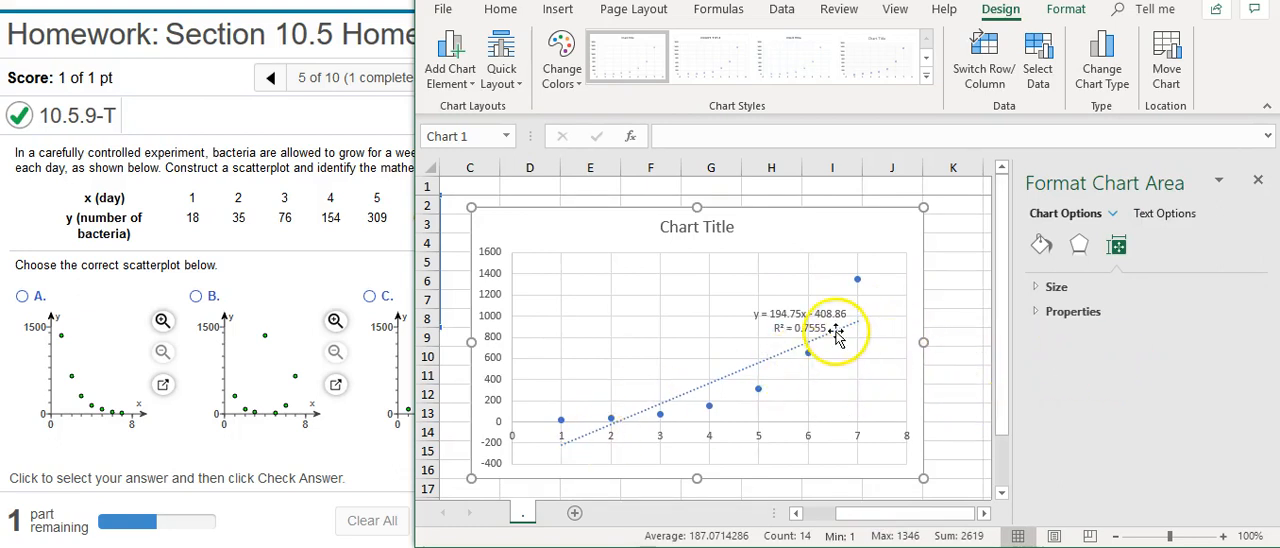
left_click(784, 352)
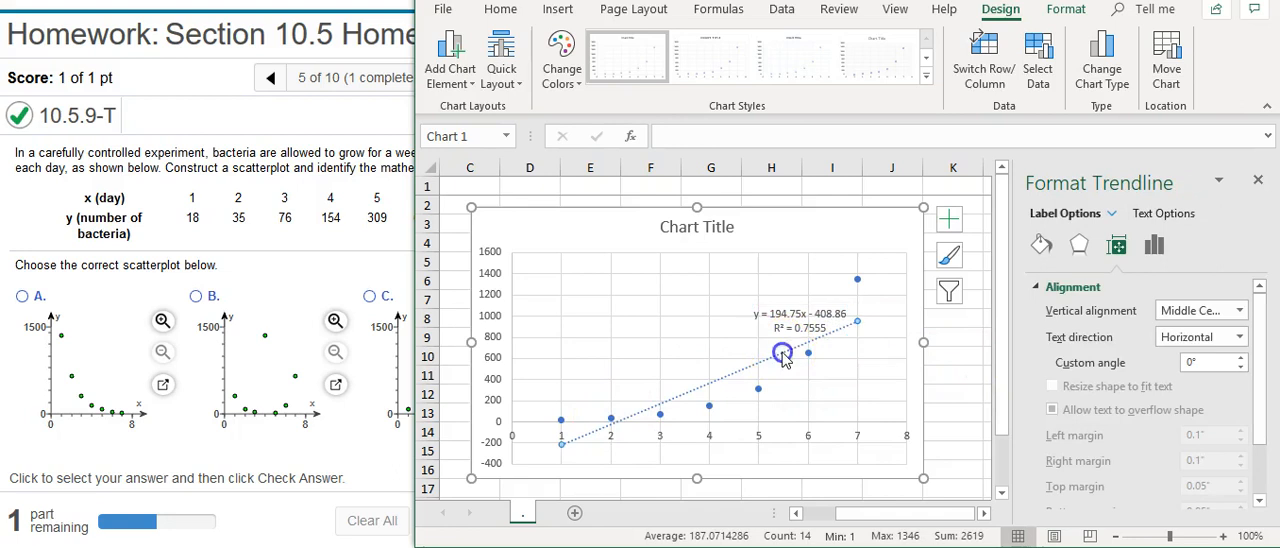
left_click(1152, 244)
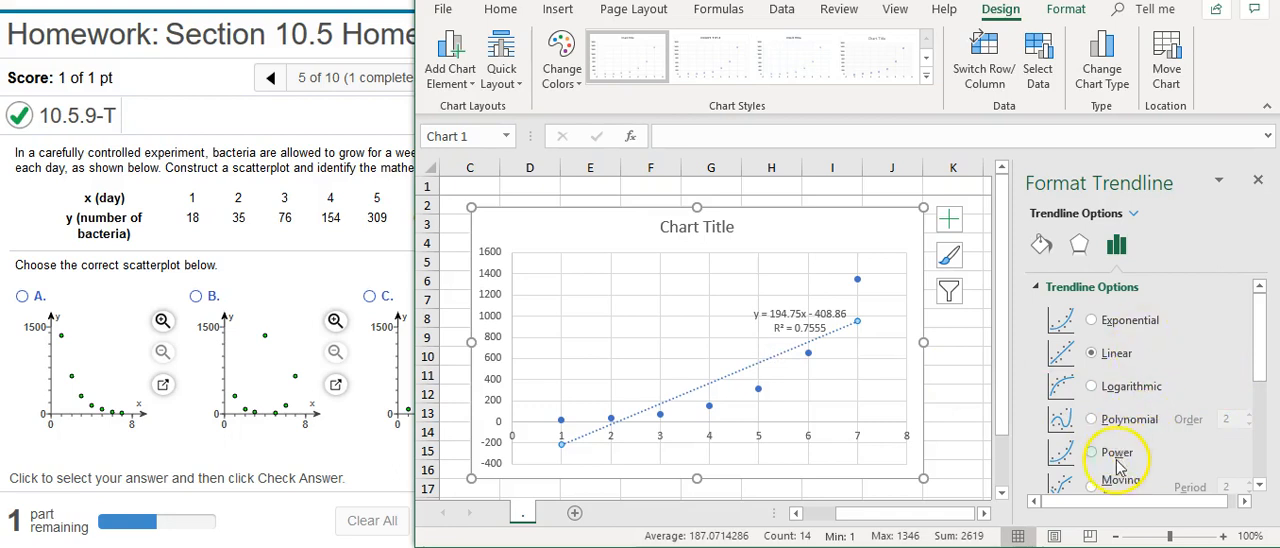
mouse_move(1132, 344)
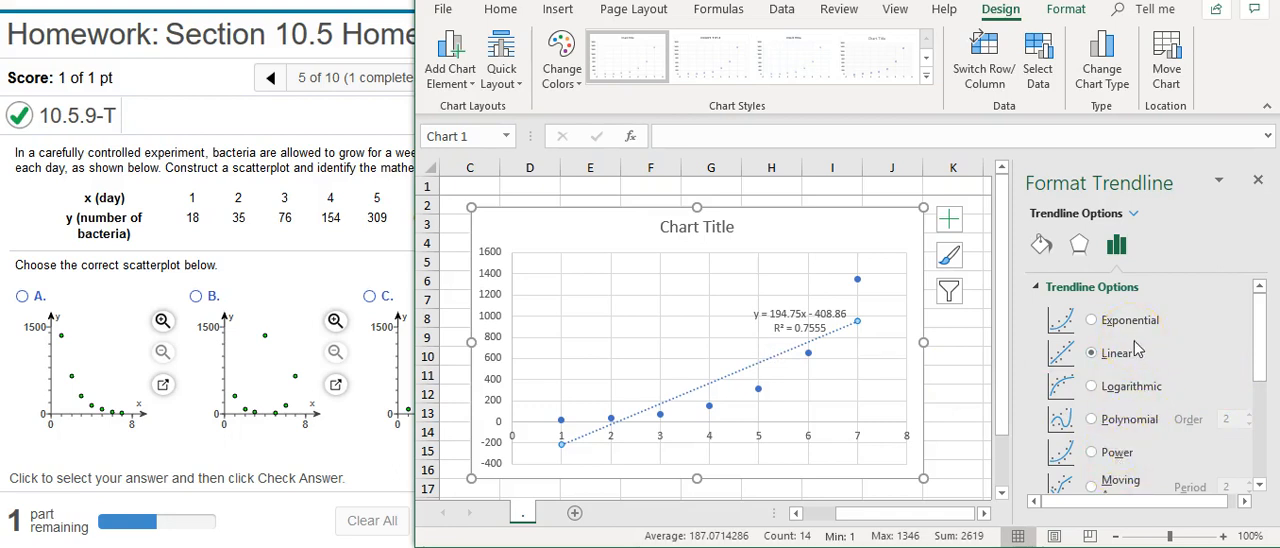
mouse_move(1156, 418)
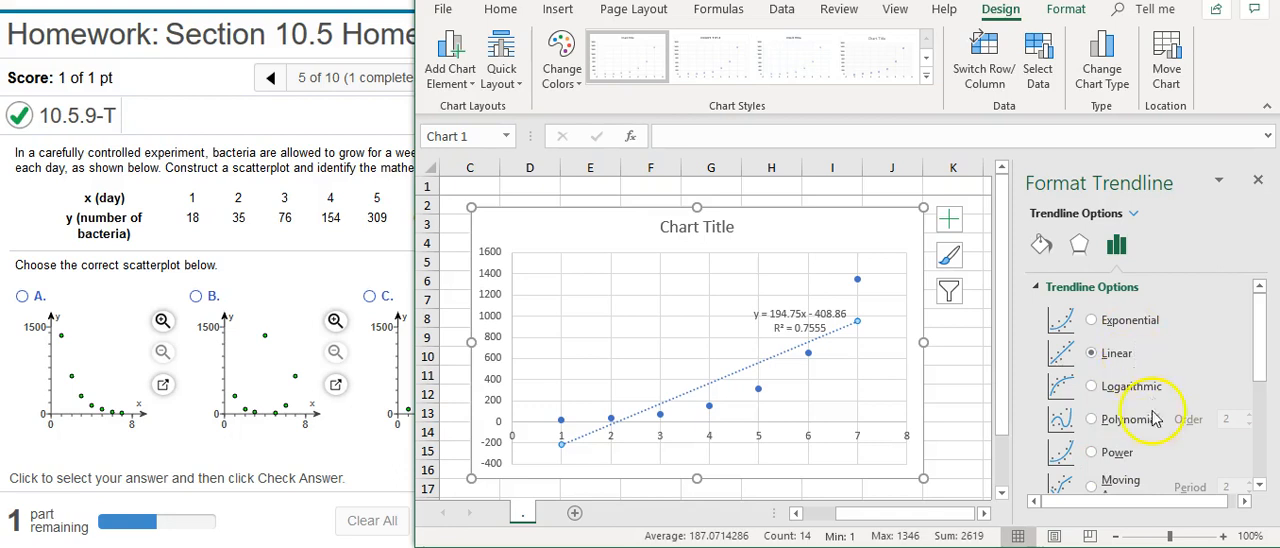
scroll("down", 3)
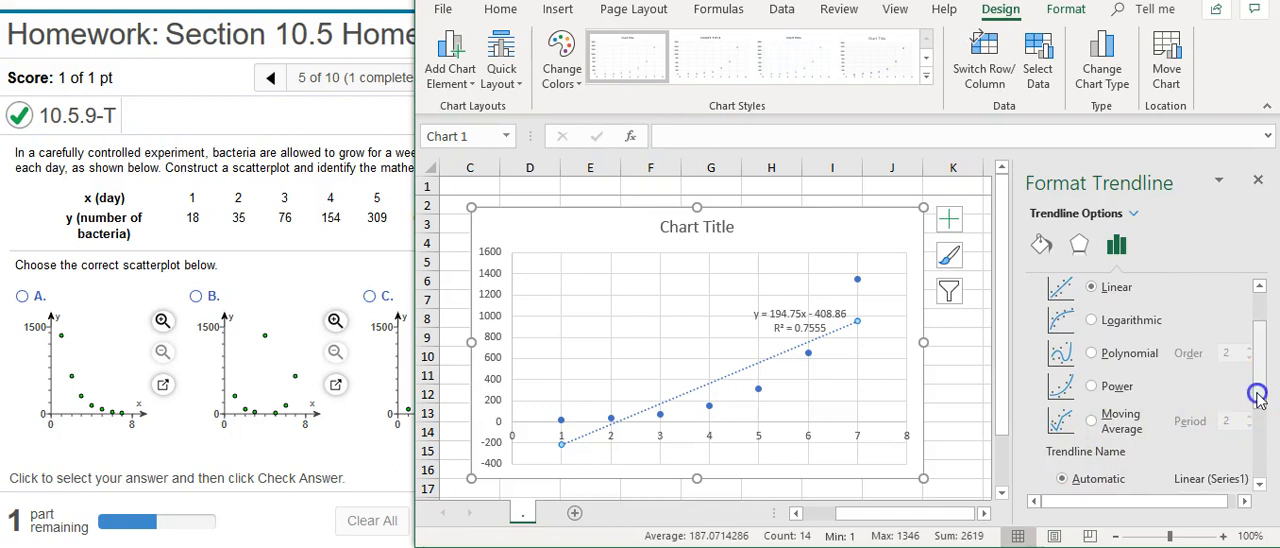
scroll("up", 3)
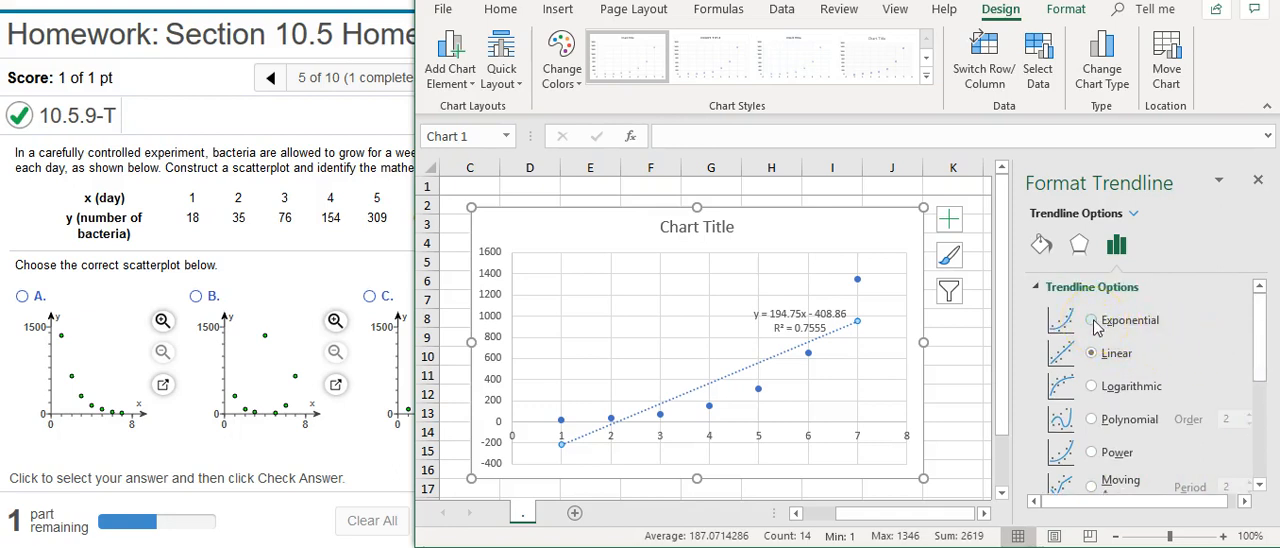
mouse_move(800, 344)
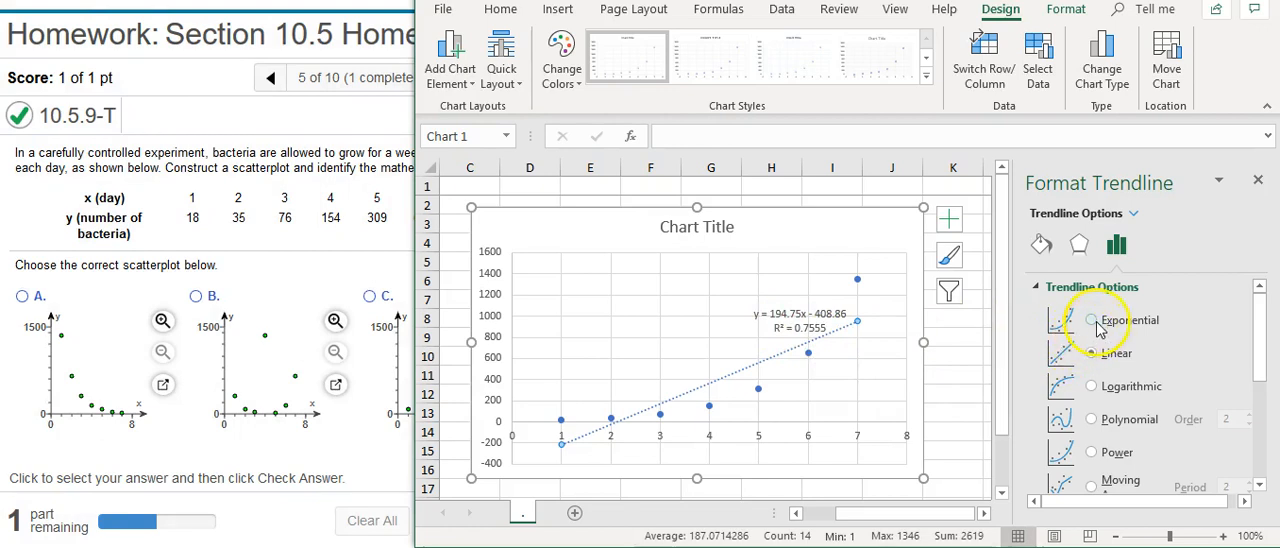
Try exponential, logarithmic, polynomial and power fits, settling on exponential with R² = 0.9998.
left_click(1092, 320)
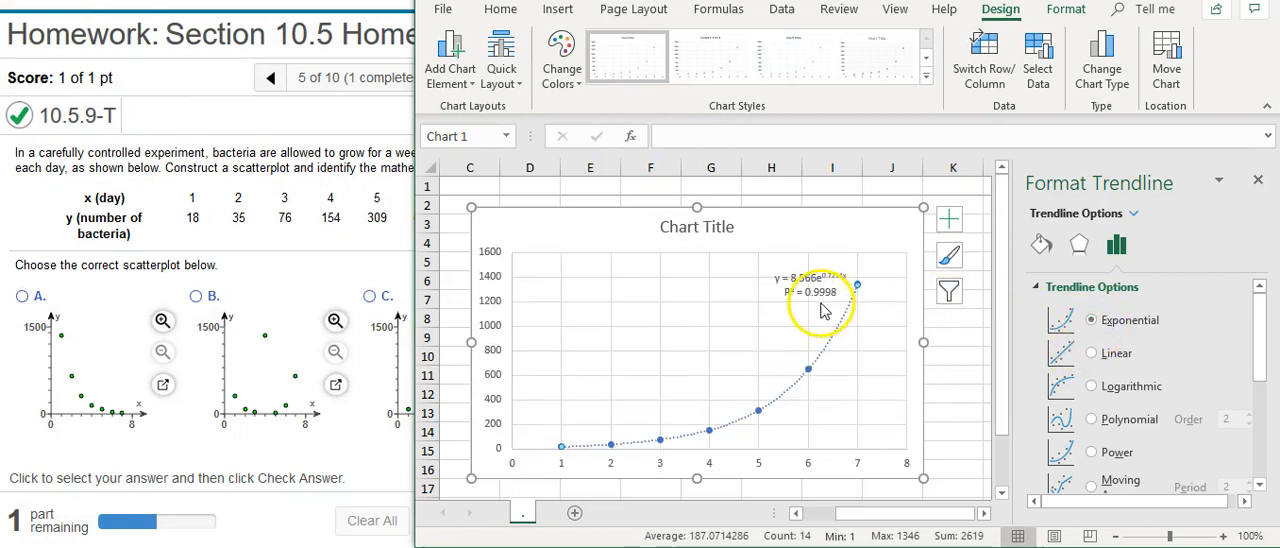
mouse_move(838, 310)
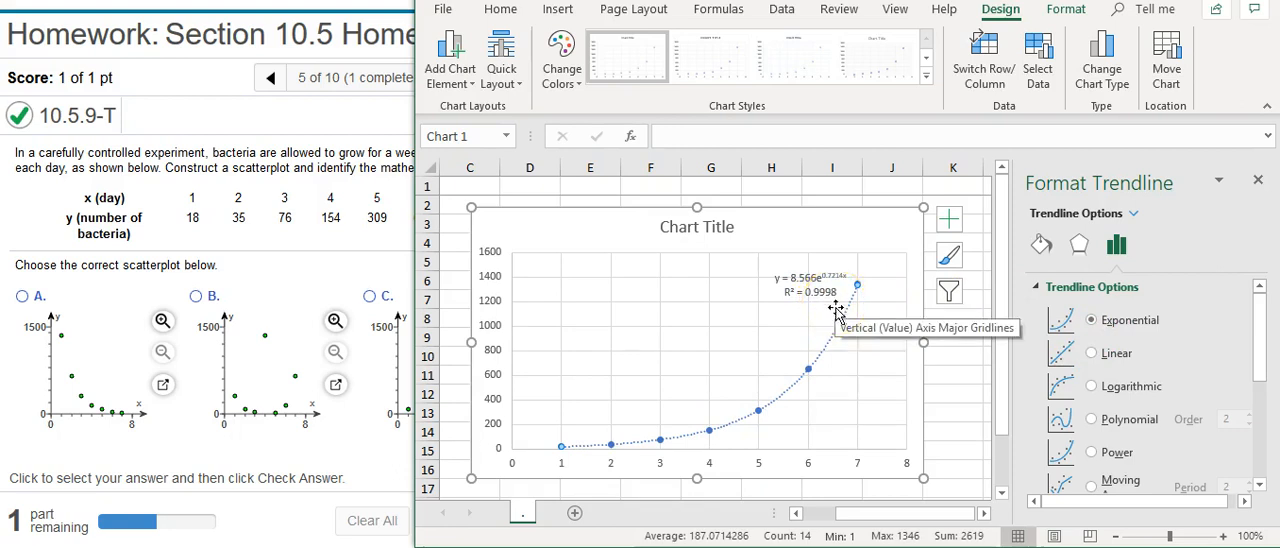
mouse_move(1036, 368)
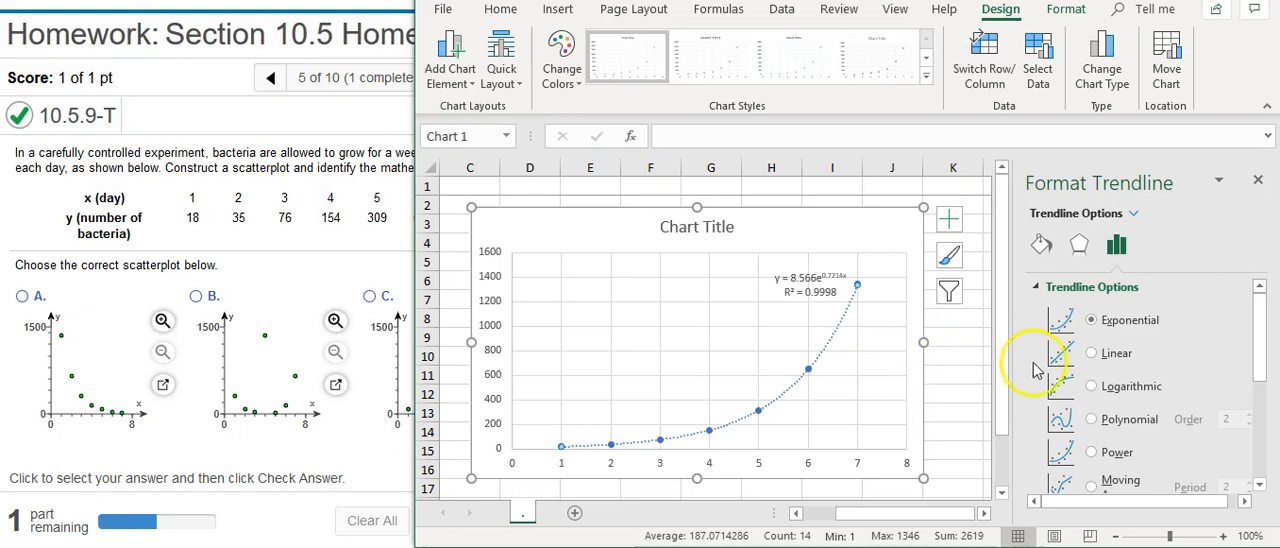
mouse_move(1096, 392)
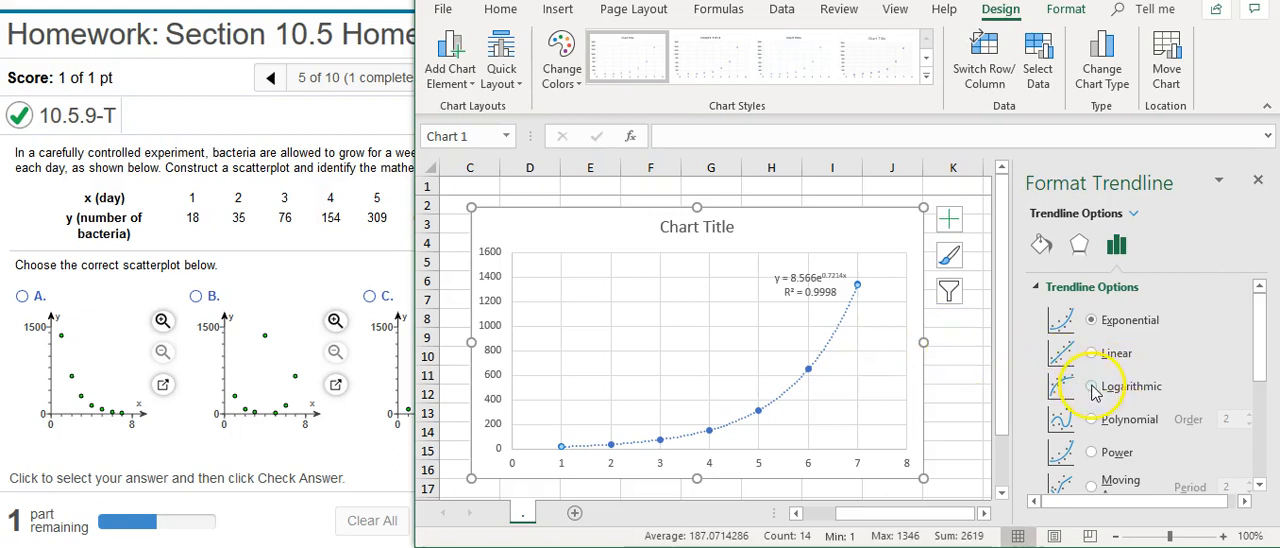
left_click(1092, 386)
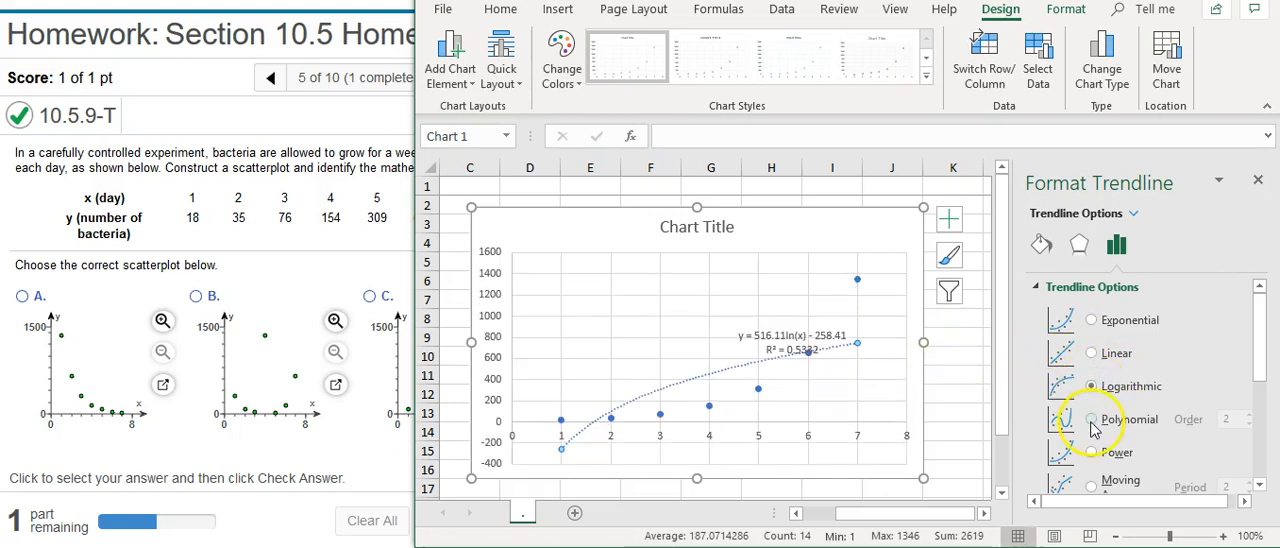
left_click(1092, 420)
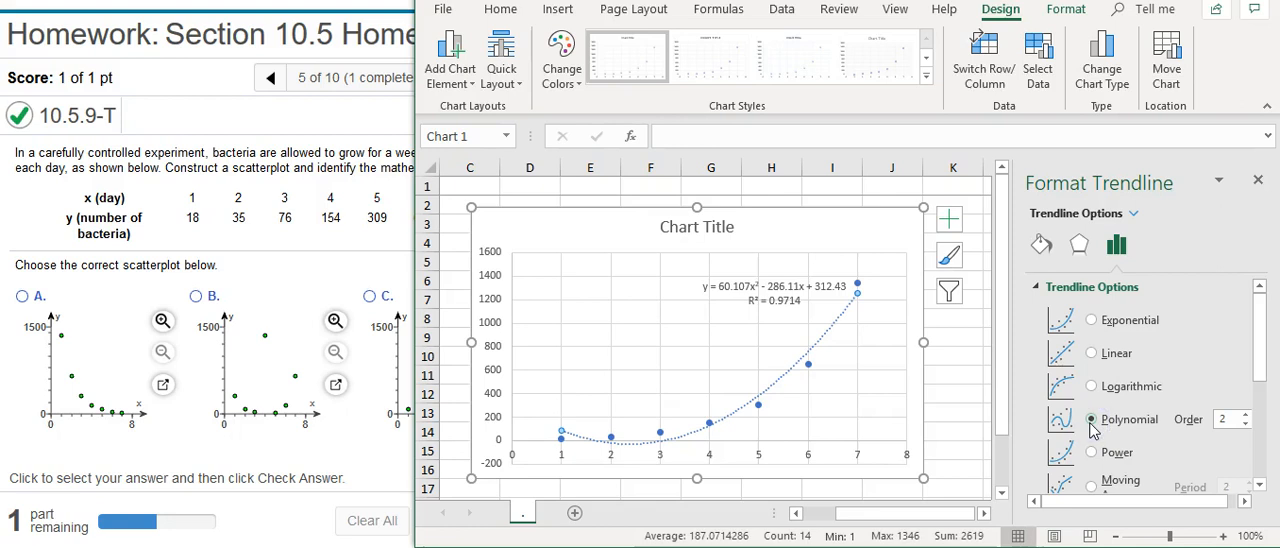
left_click(1092, 452)
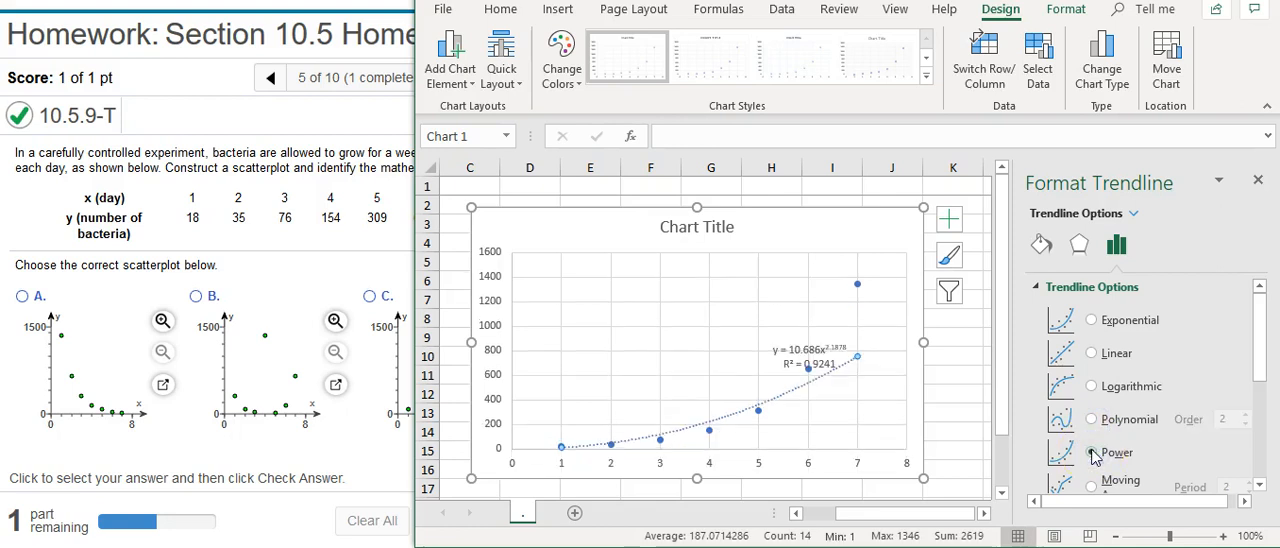
left_click(1092, 320)
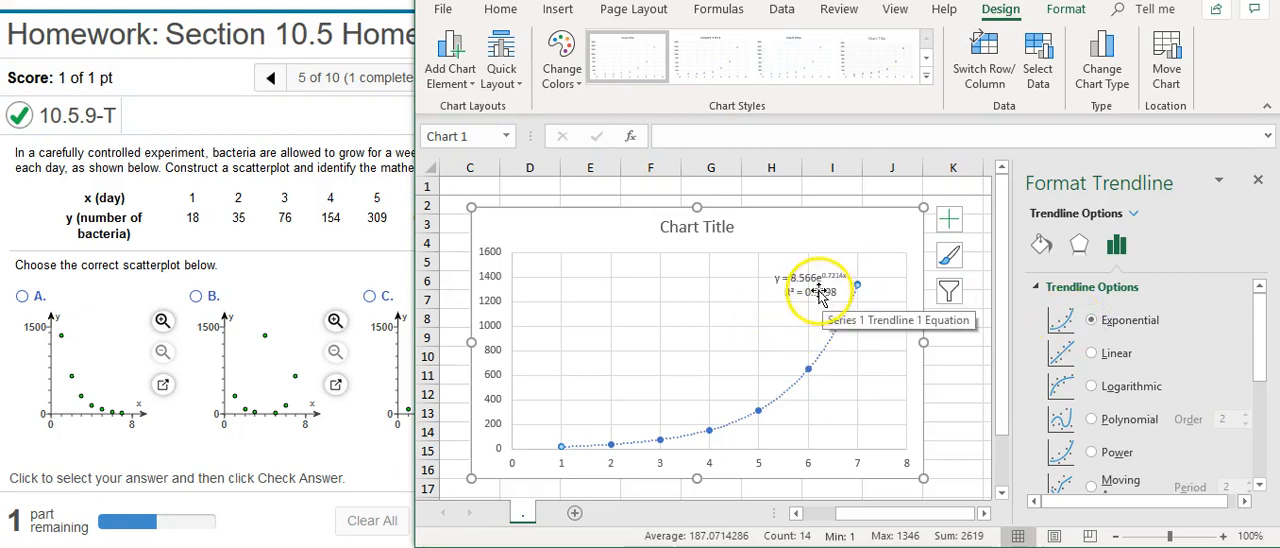
left_click(808, 284)
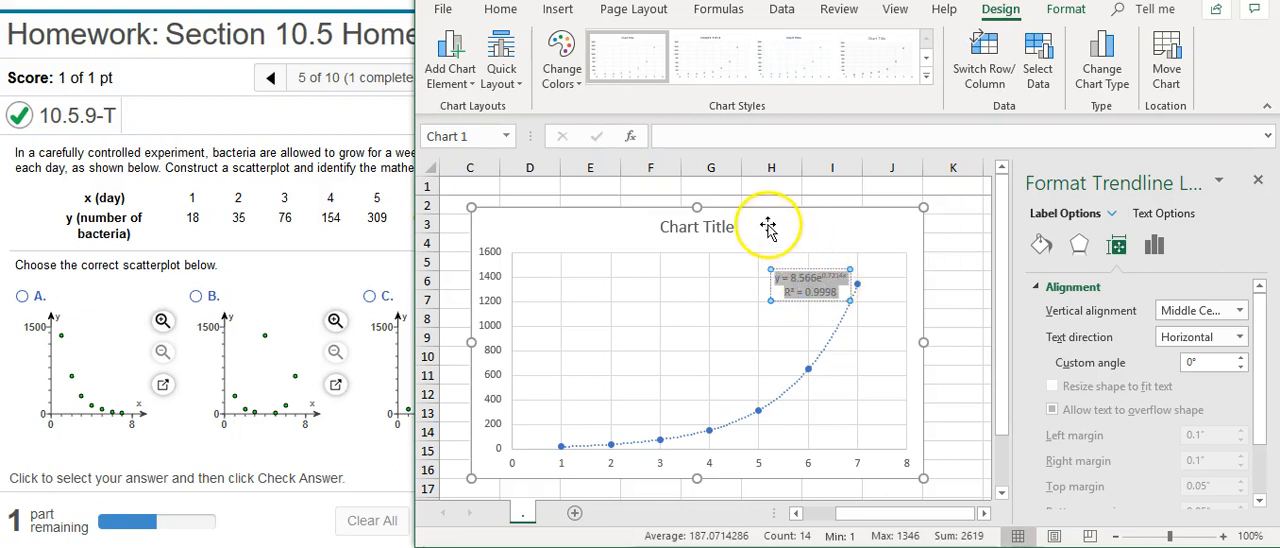
mouse_move(768, 224)
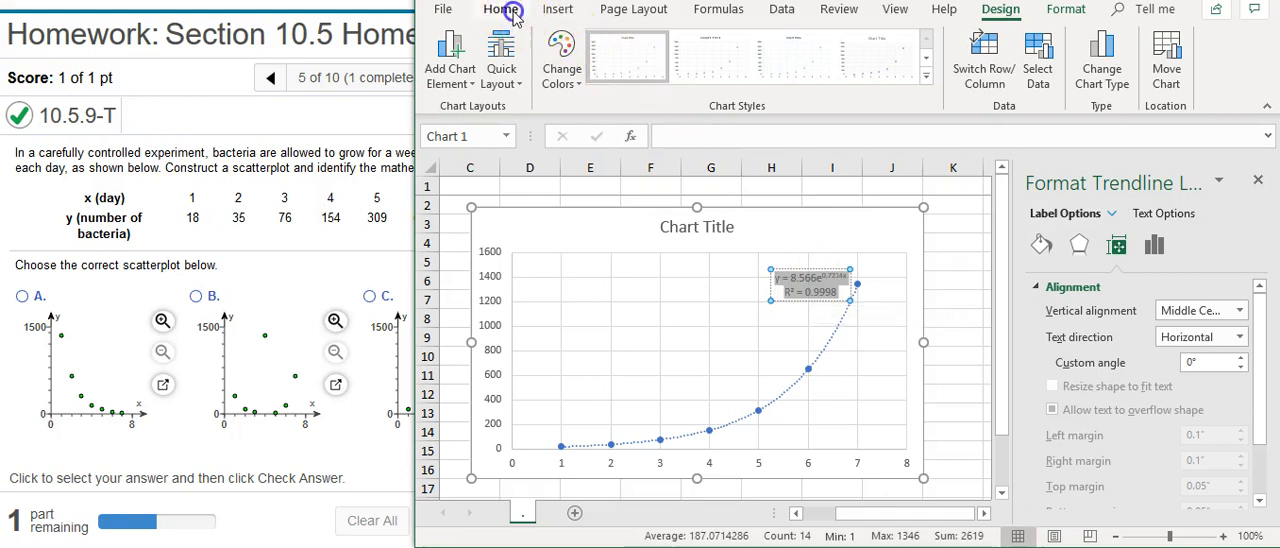
Raise the trendline equation and R² label's font size to 20 from the Home ribbon.
left_click(500, 8)
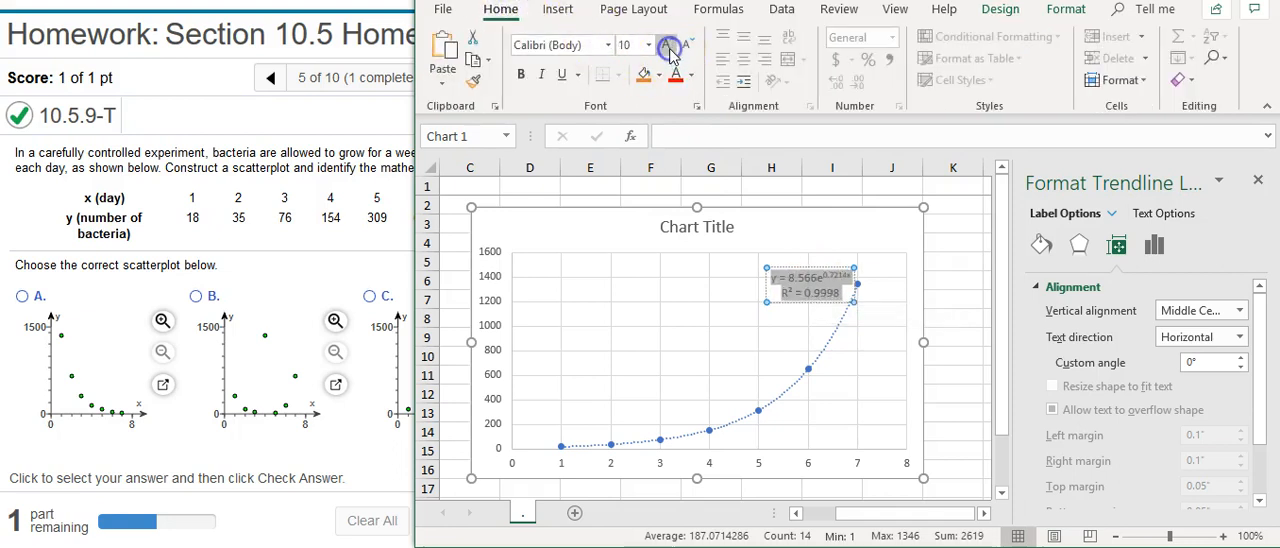
left_click(688, 46)
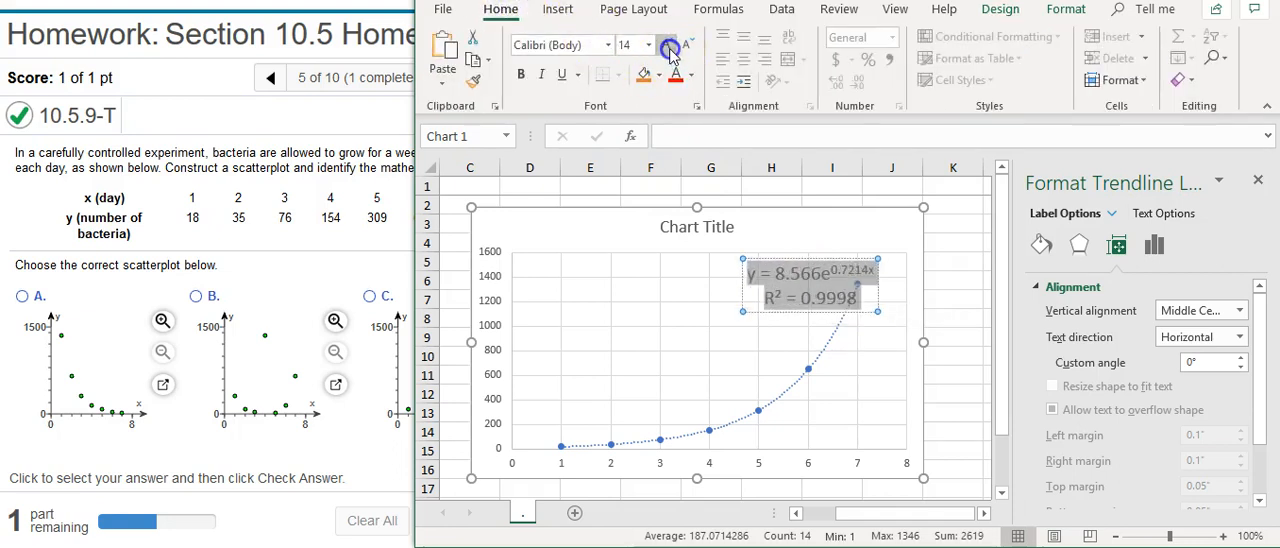
left_click(668, 48)
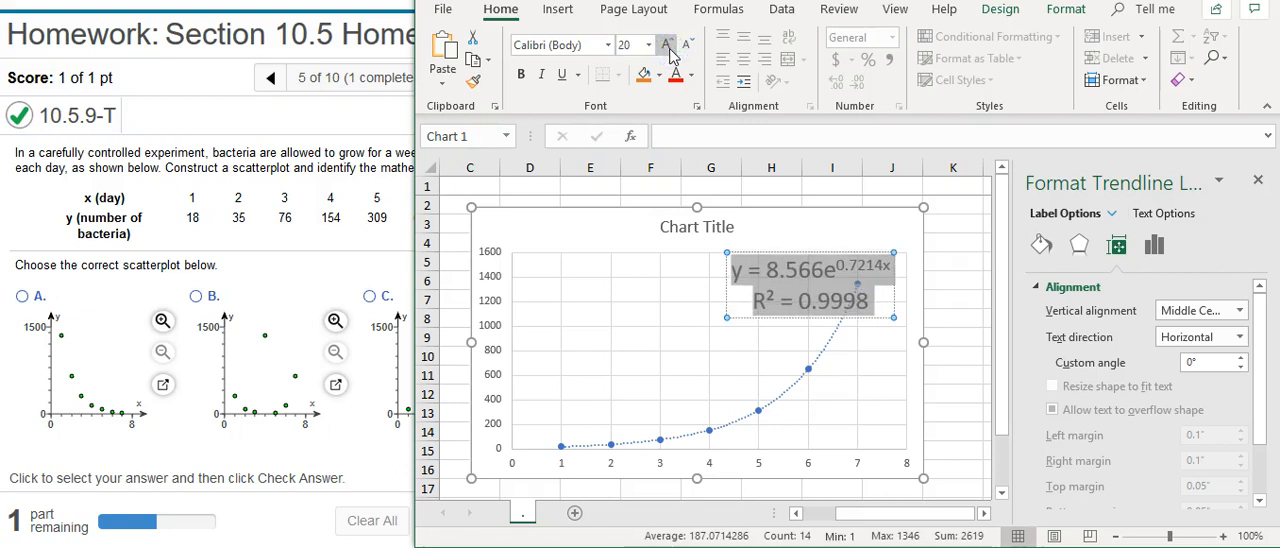
mouse_move(810, 300)
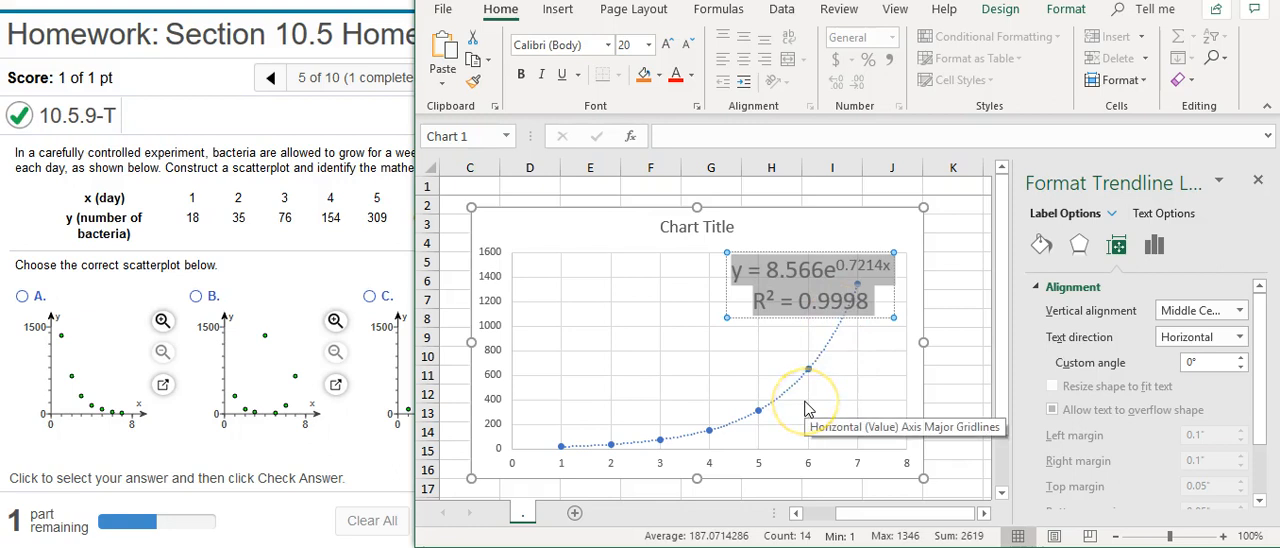
mouse_move(784, 290)
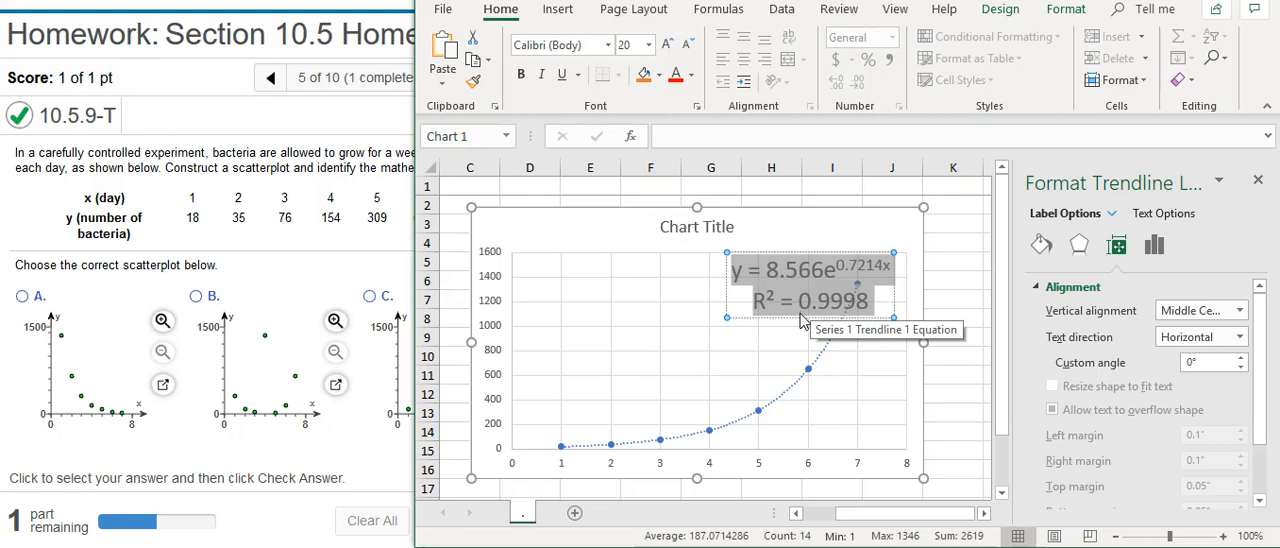
mouse_move(802, 360)
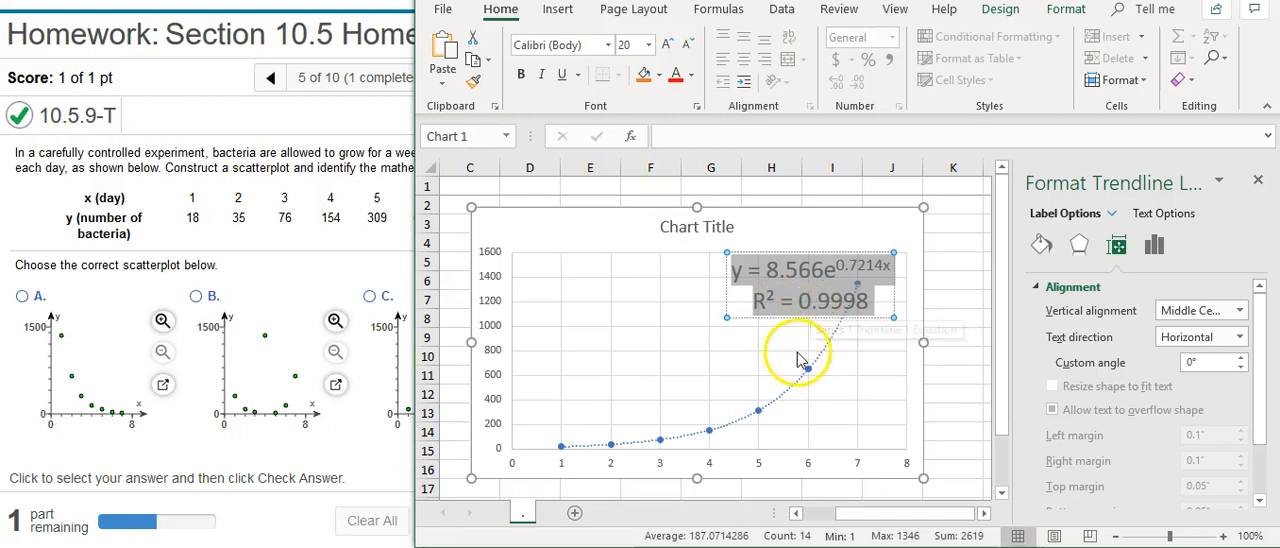
mouse_move(790, 384)
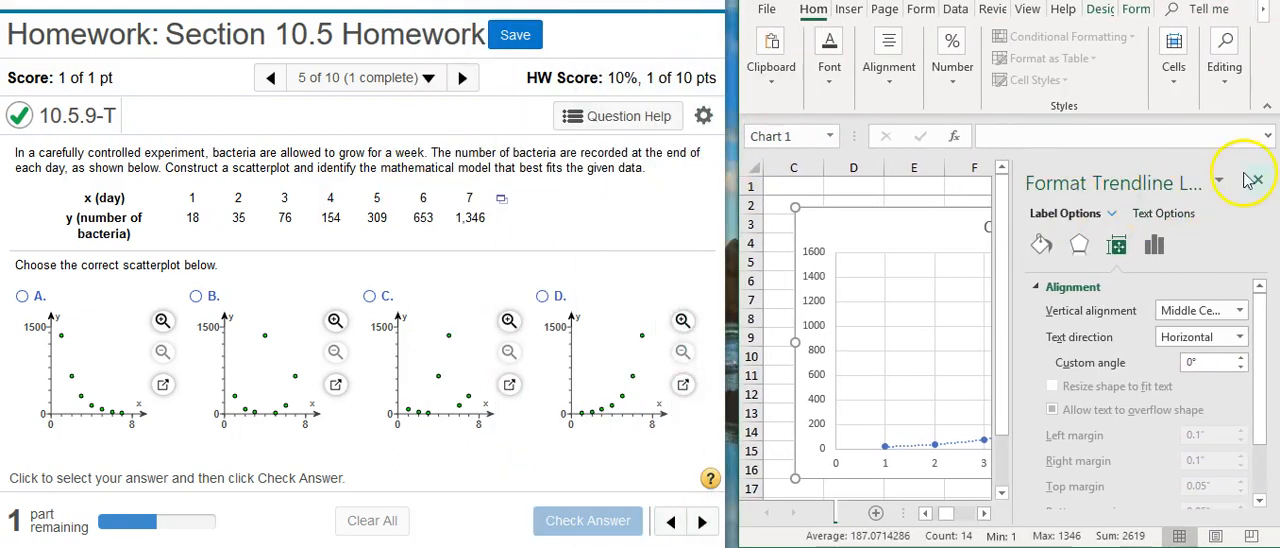
Choose scatterplot D as the matching plot and check the answer.
left_click(1256, 182)
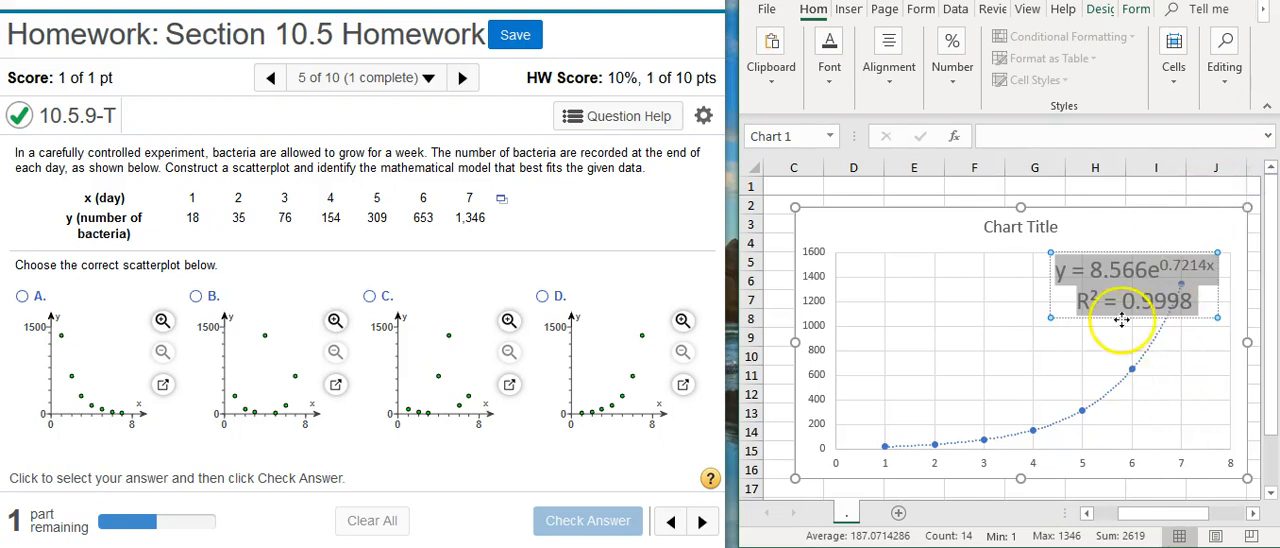
left_click(1120, 322)
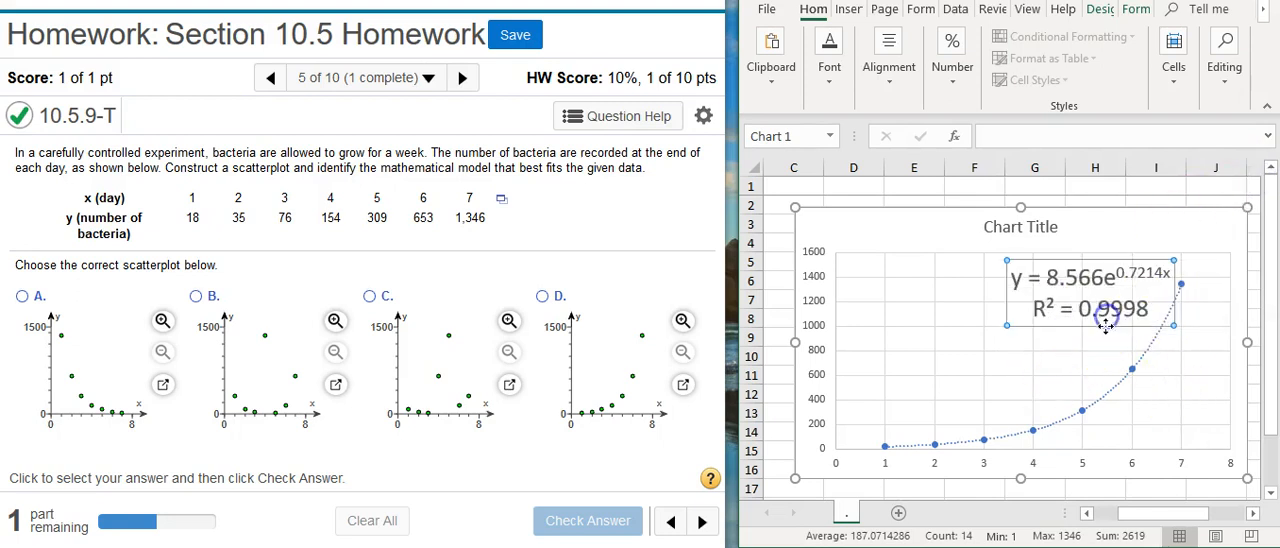
mouse_move(462, 478)
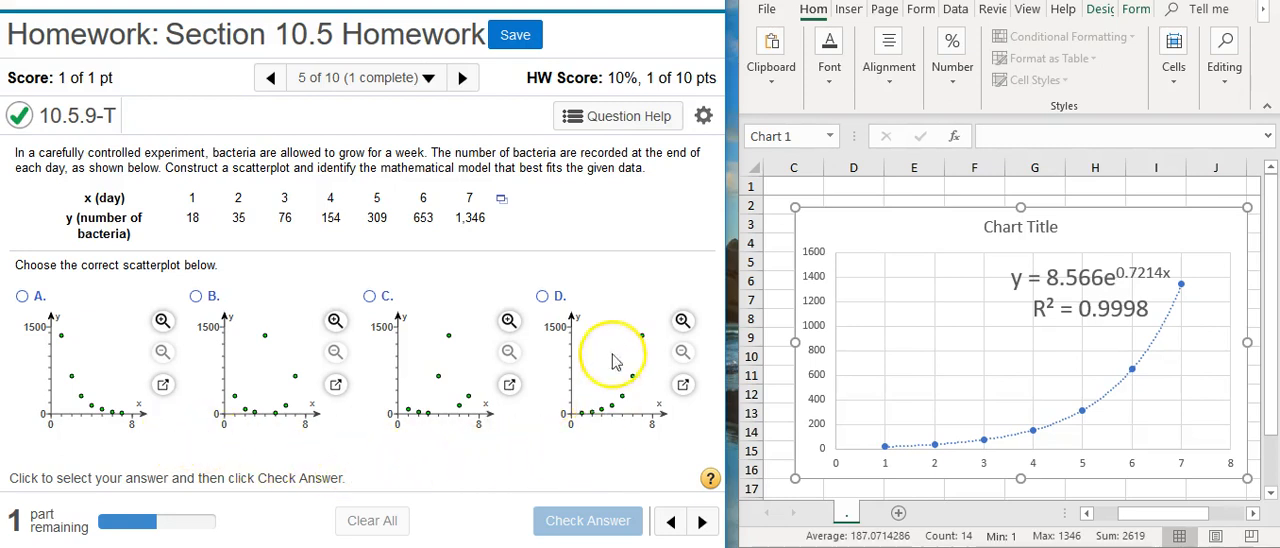
left_click(540, 296)
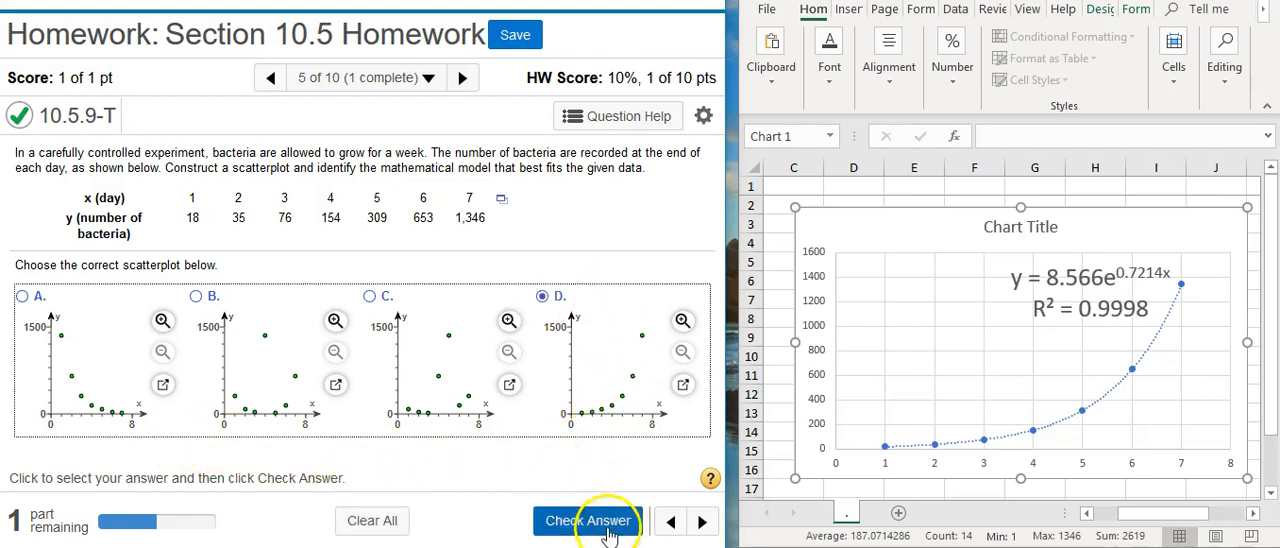
left_click(588, 520)
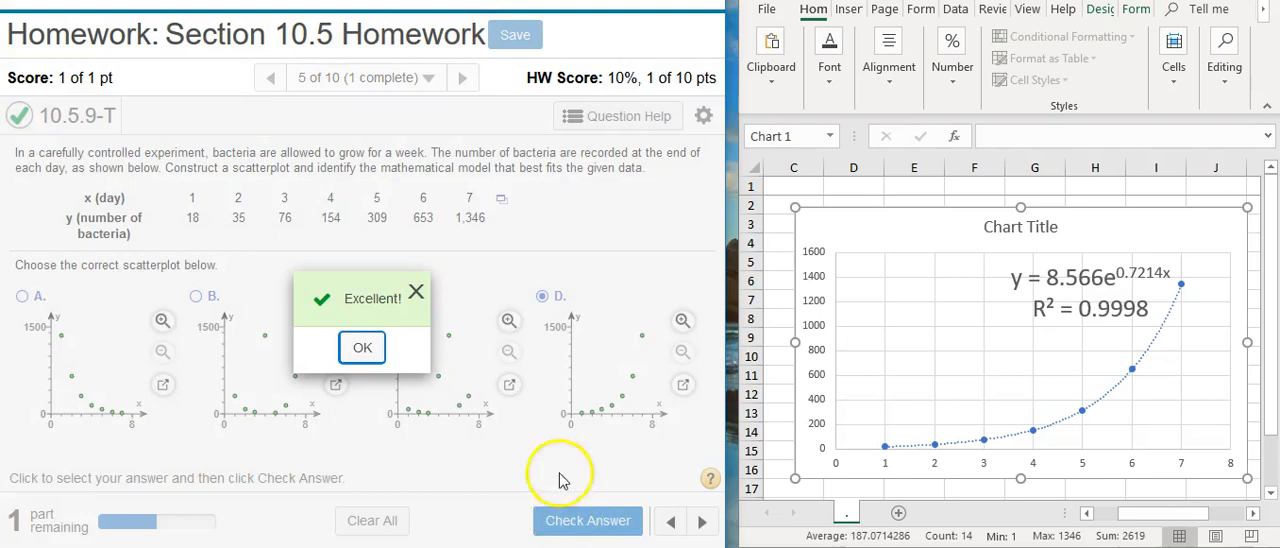
Dismiss the Excellent message with OK to continue to the best-model equation part.
left_click(362, 348)
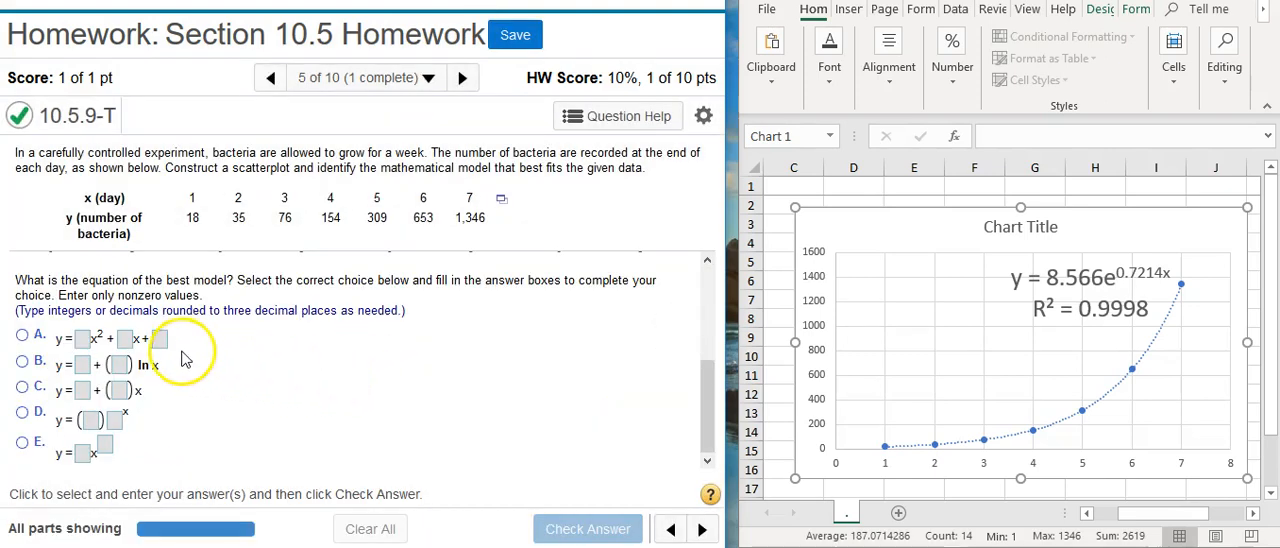
mouse_move(1090, 302)
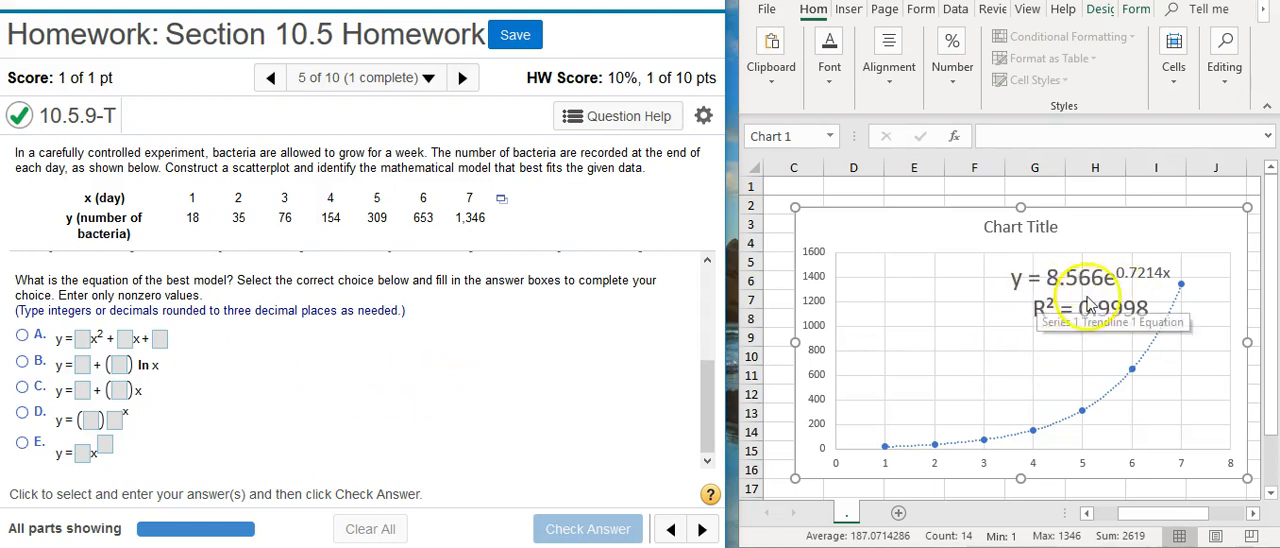
mouse_move(504, 400)
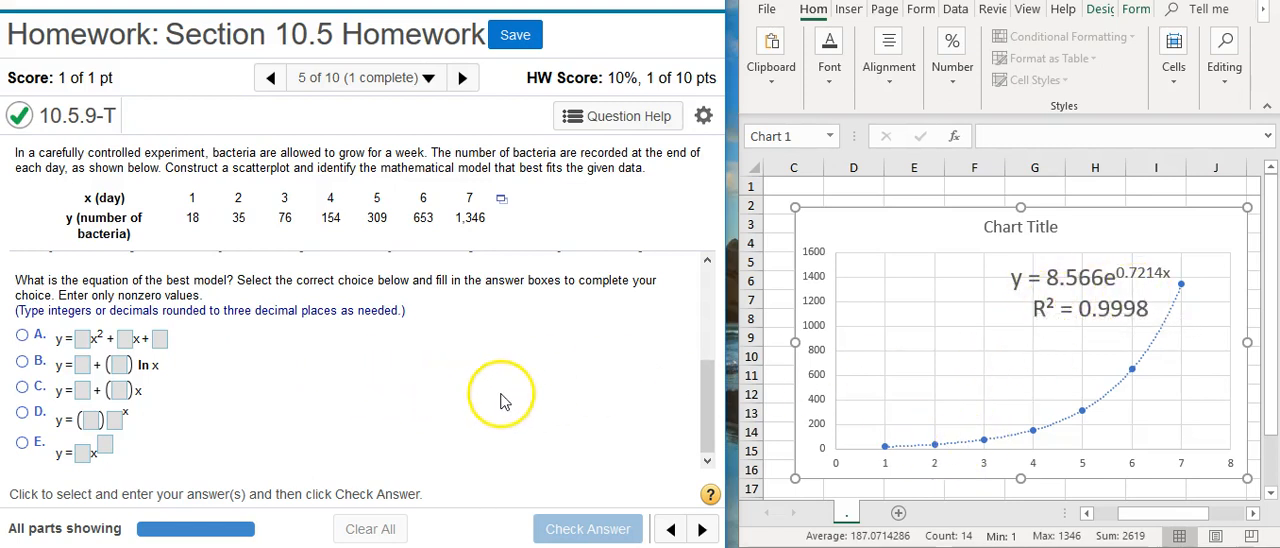
mouse_move(1120, 300)
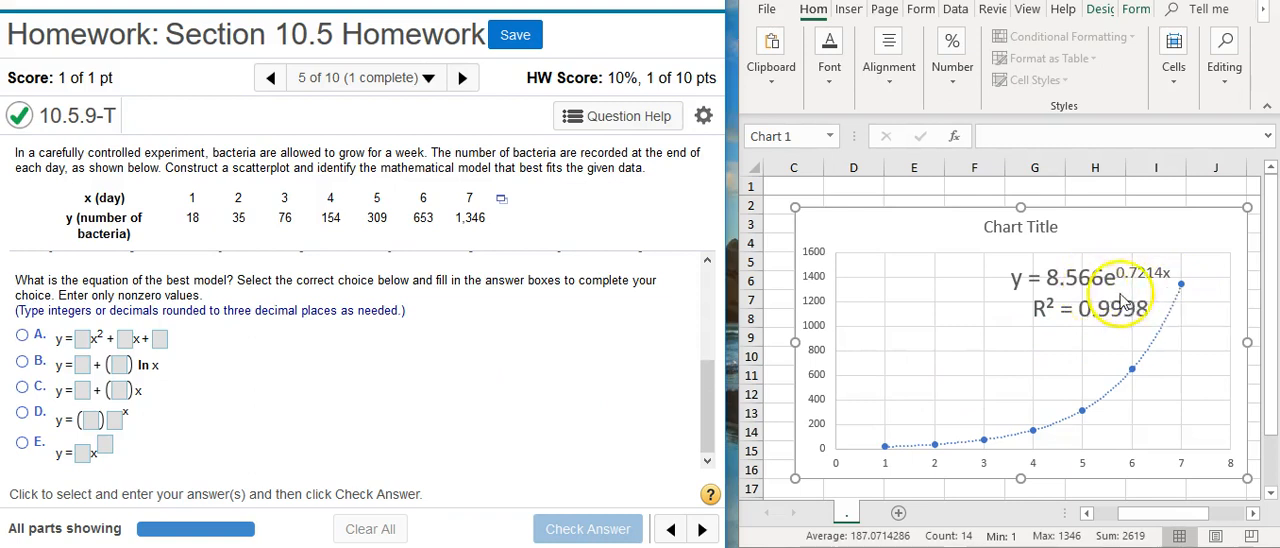
mouse_move(1170, 280)
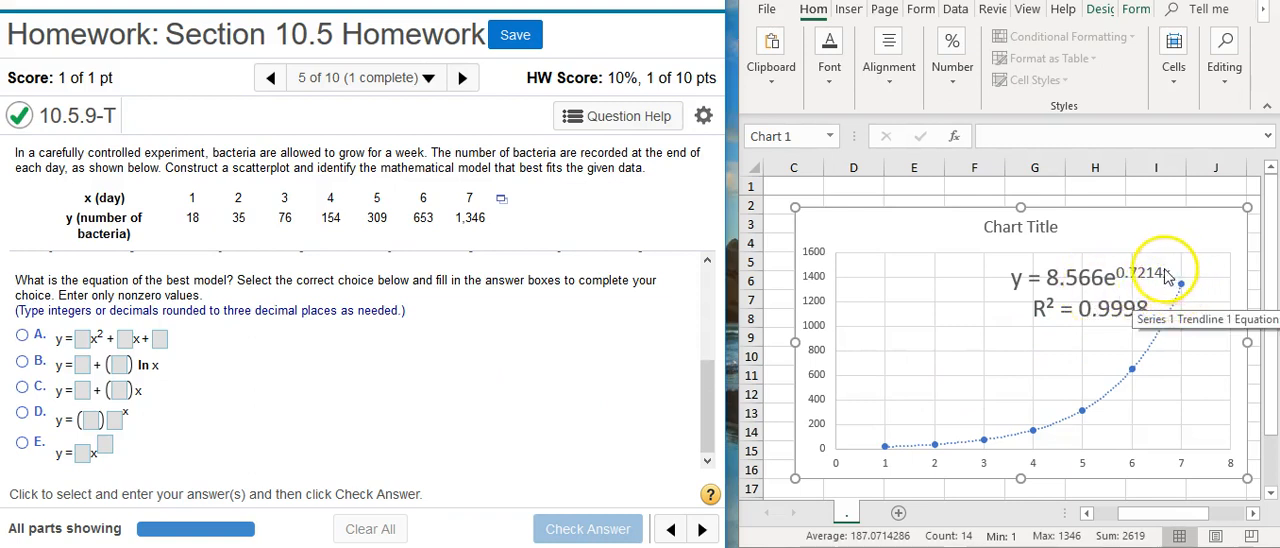
mouse_move(448, 342)
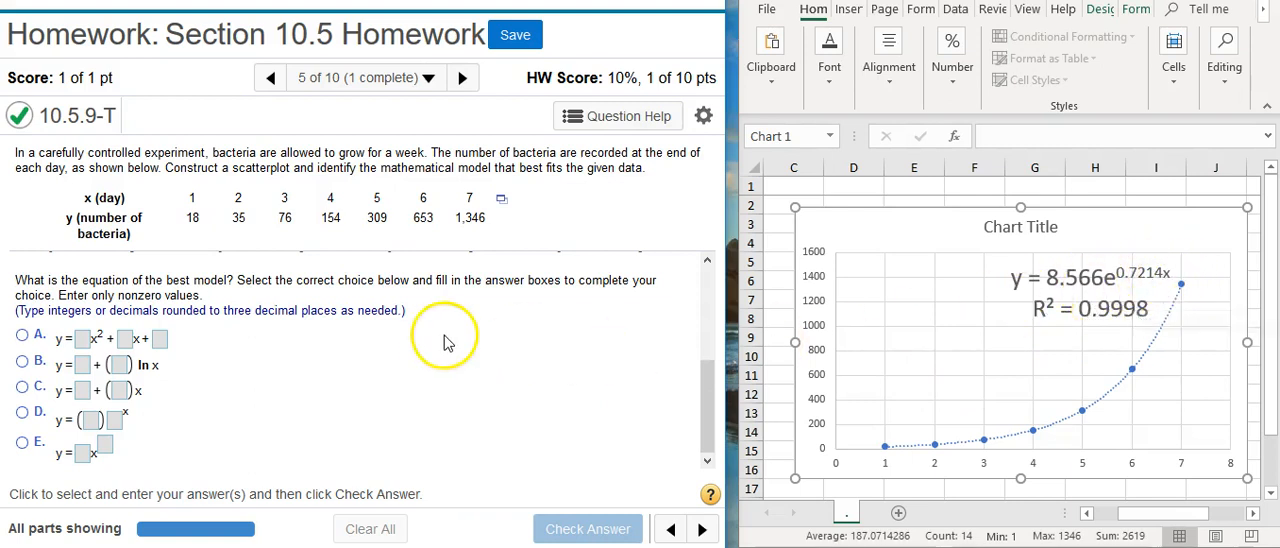
mouse_move(170, 396)
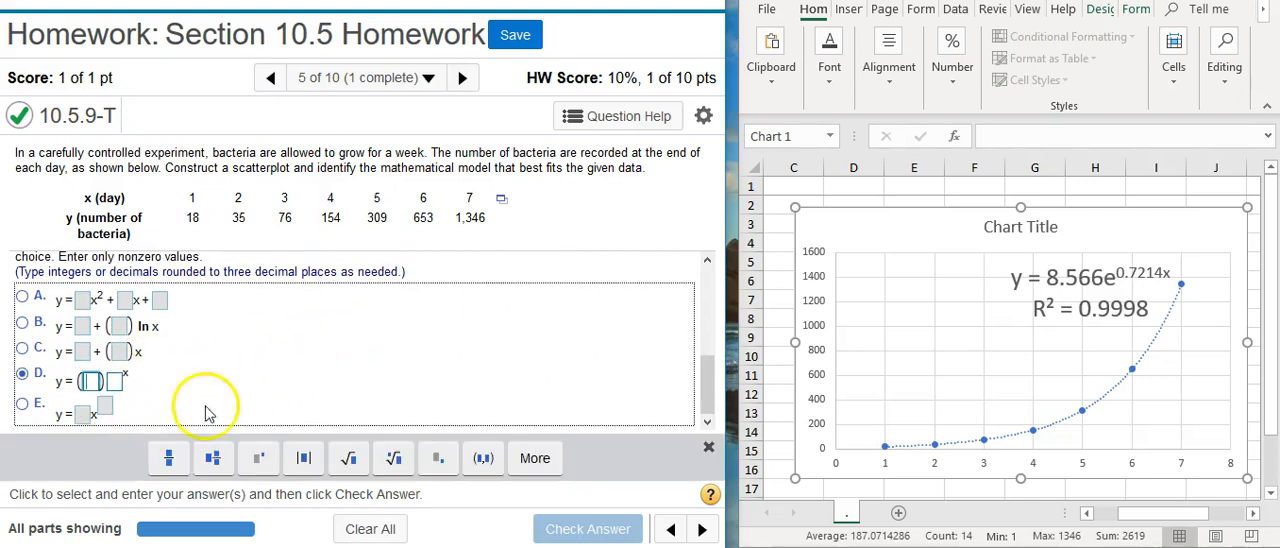
mouse_move(276, 376)
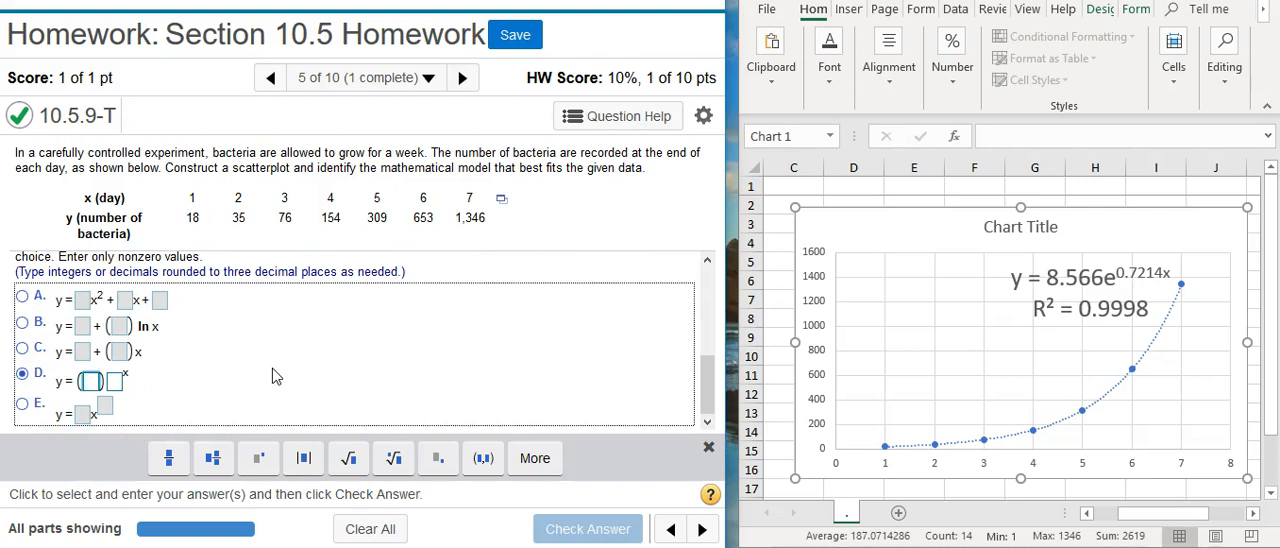
Enter 8.566 as the coefficient of the exponential form y = a(b)^x.
type("8")
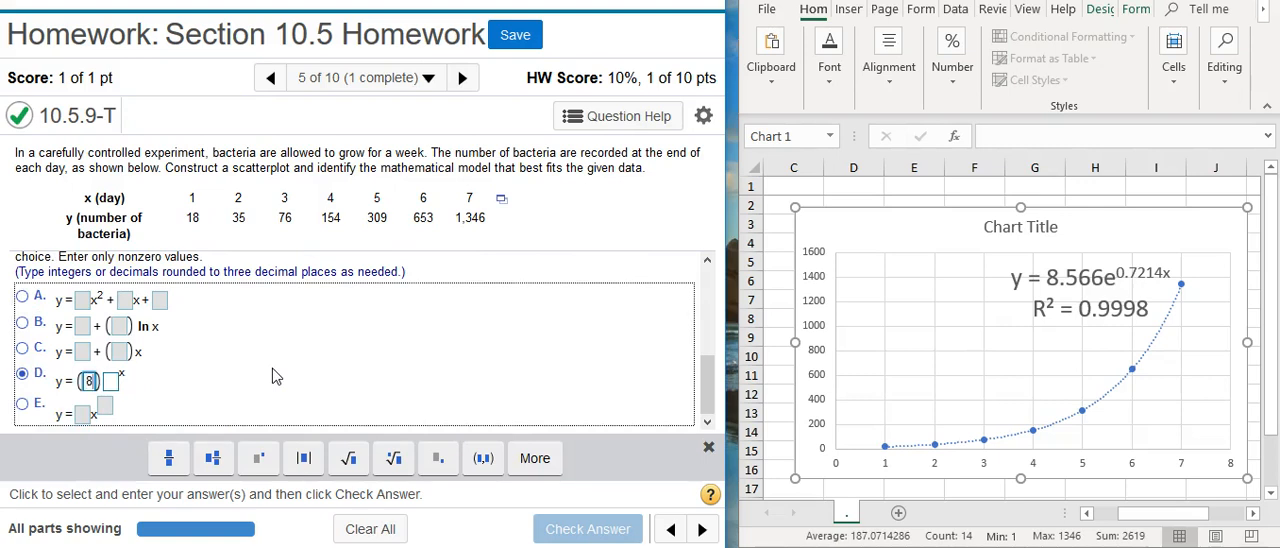
type("8.566")
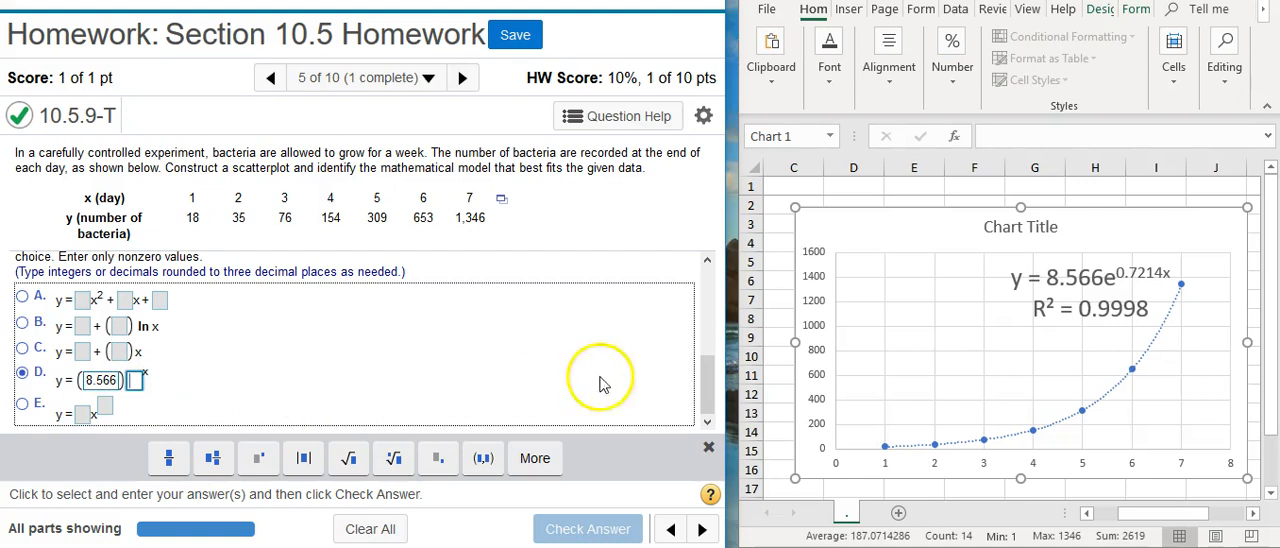
mouse_move(1136, 284)
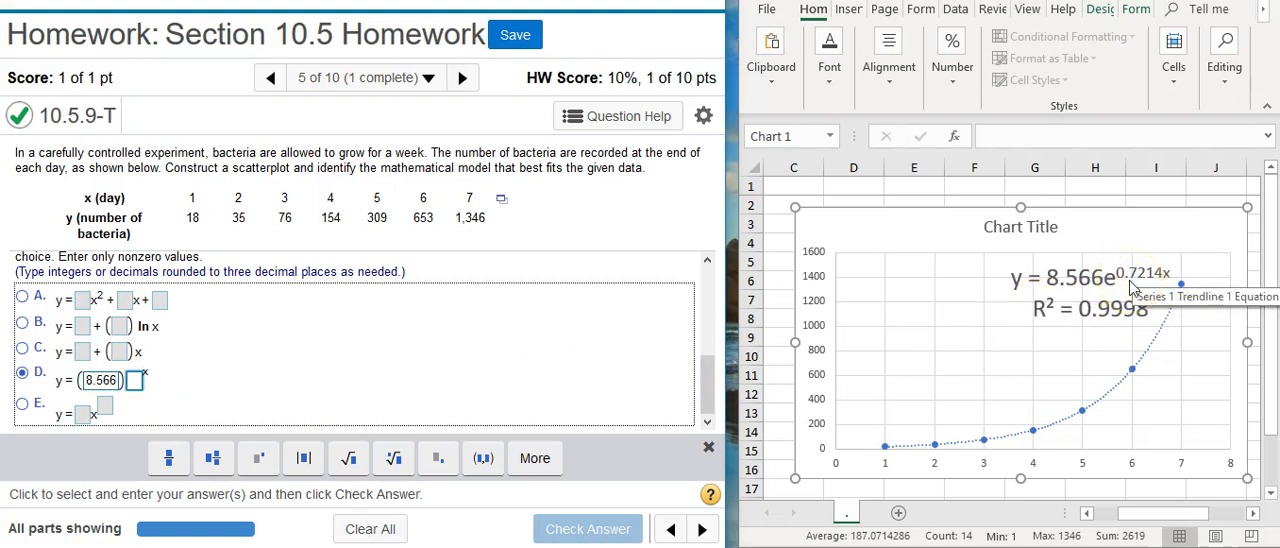
mouse_move(1118, 292)
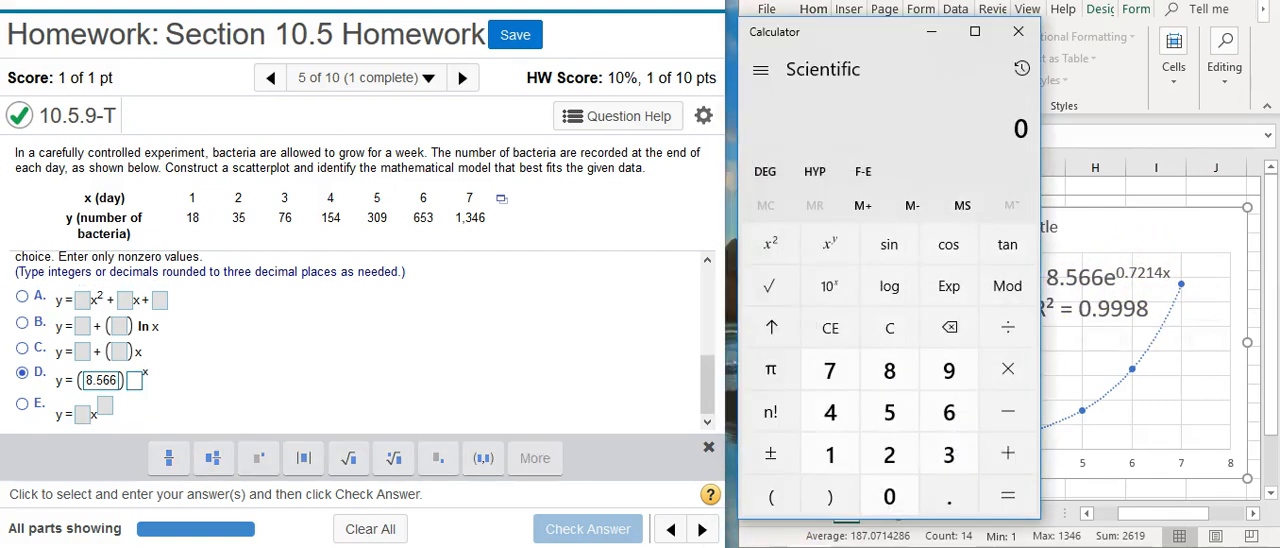
mouse_move(948, 412)
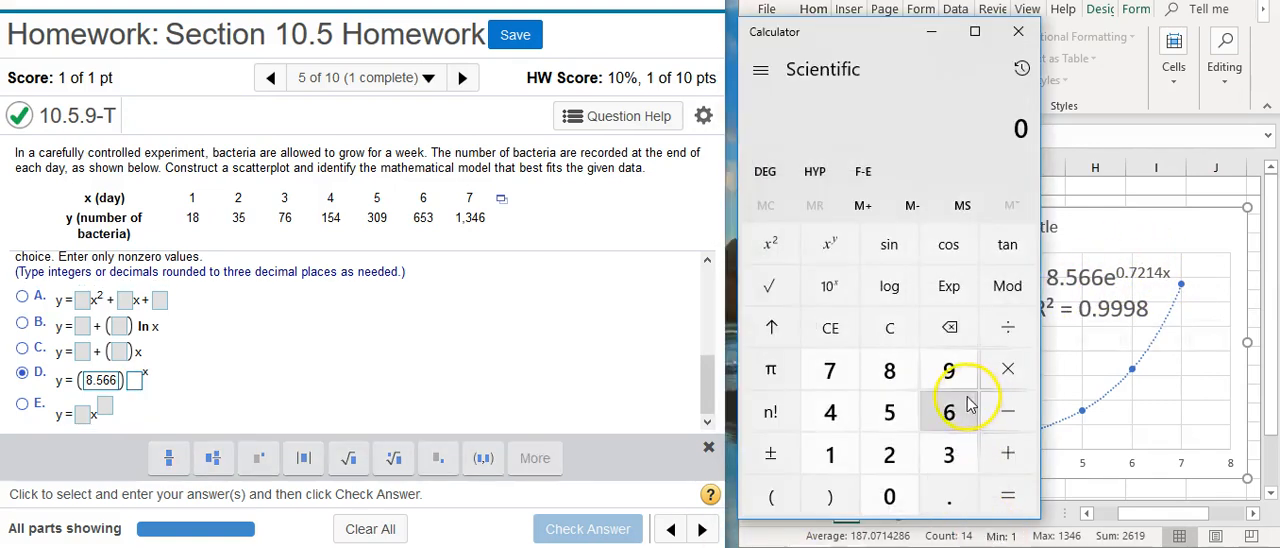
Compute e^0.7214 ≈ 2.057 on the scientific calculator.
left_click(948, 496)
type(".721")
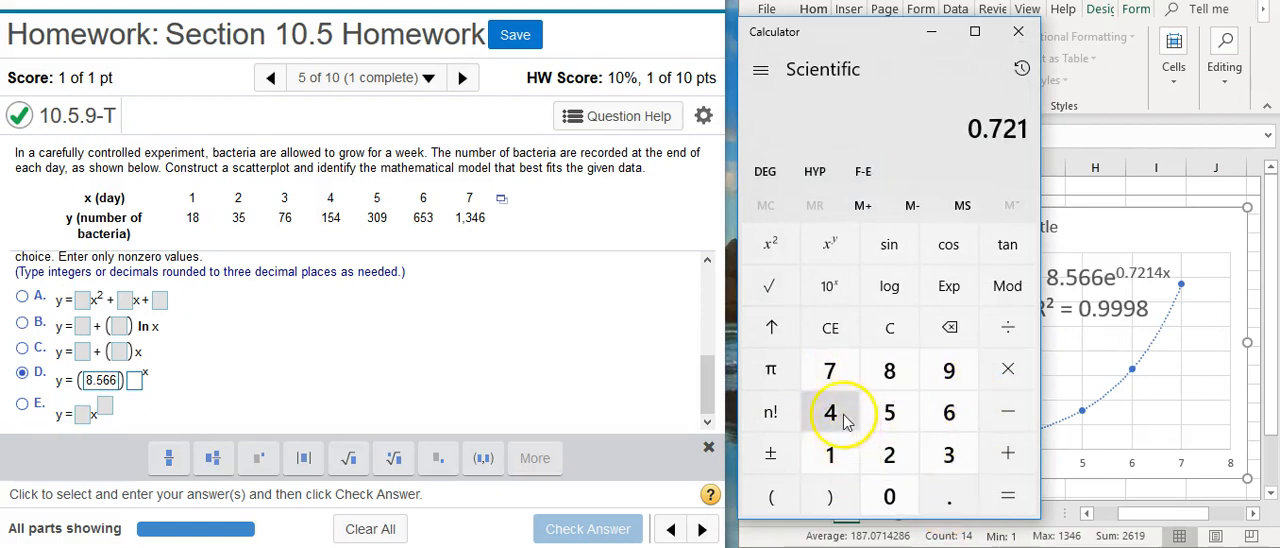
left_click(770, 328)
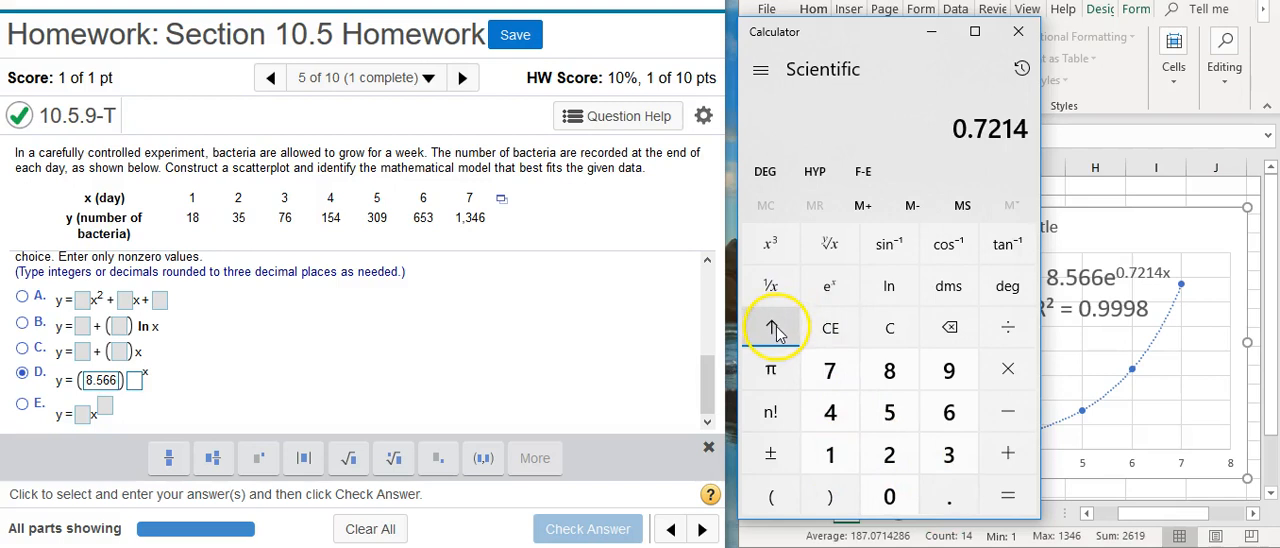
mouse_move(838, 288)
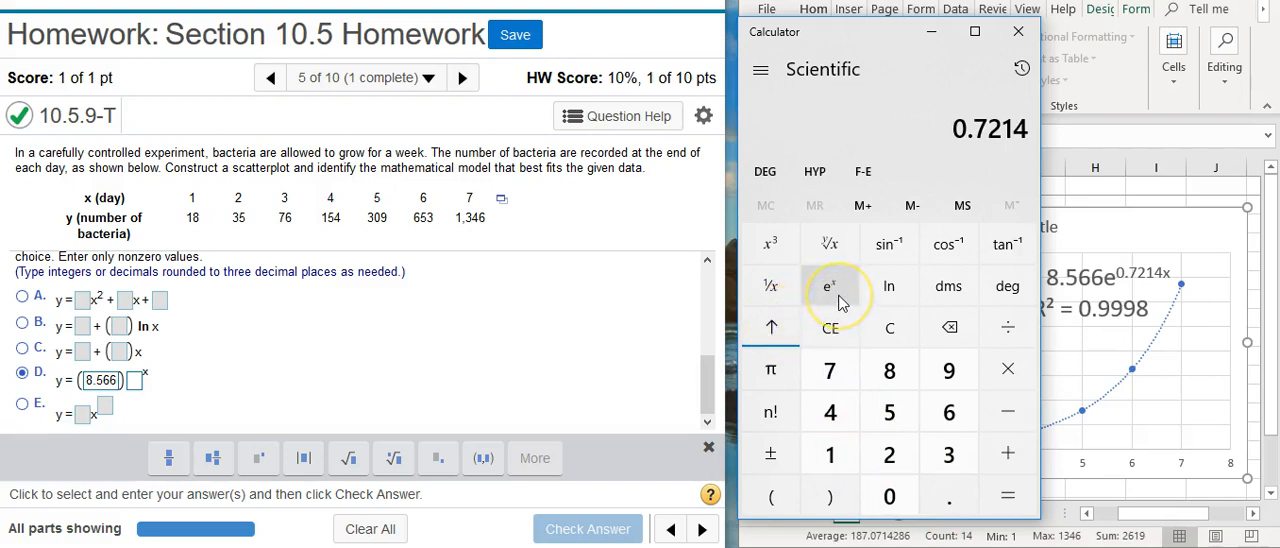
left_click(828, 286)
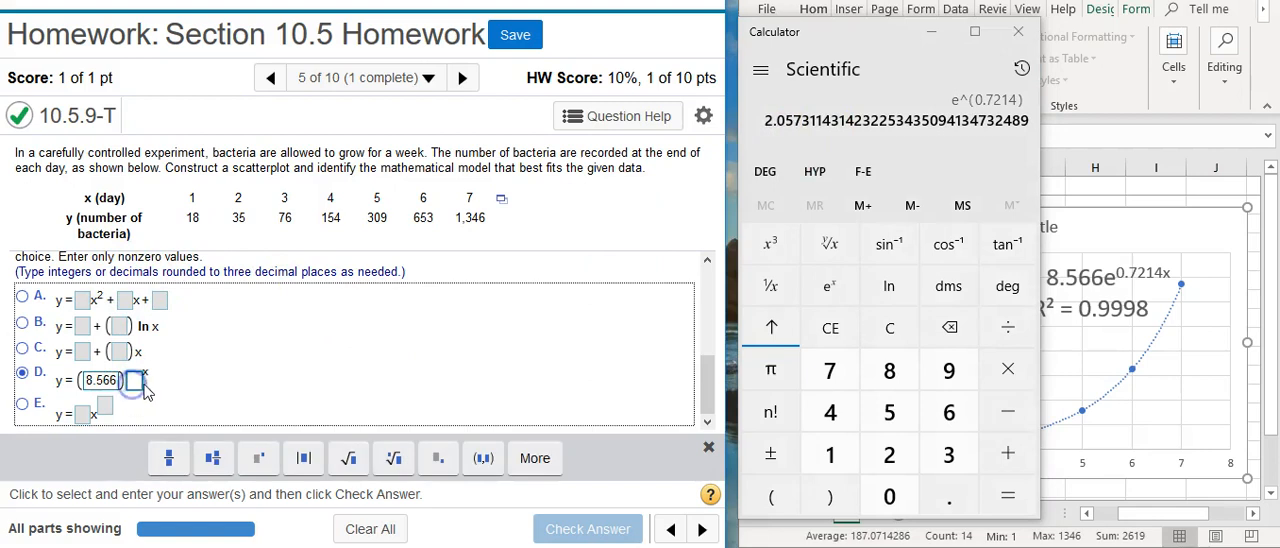
Enter 2.057 as the model's base in MyLab and check the answer.
type("2")
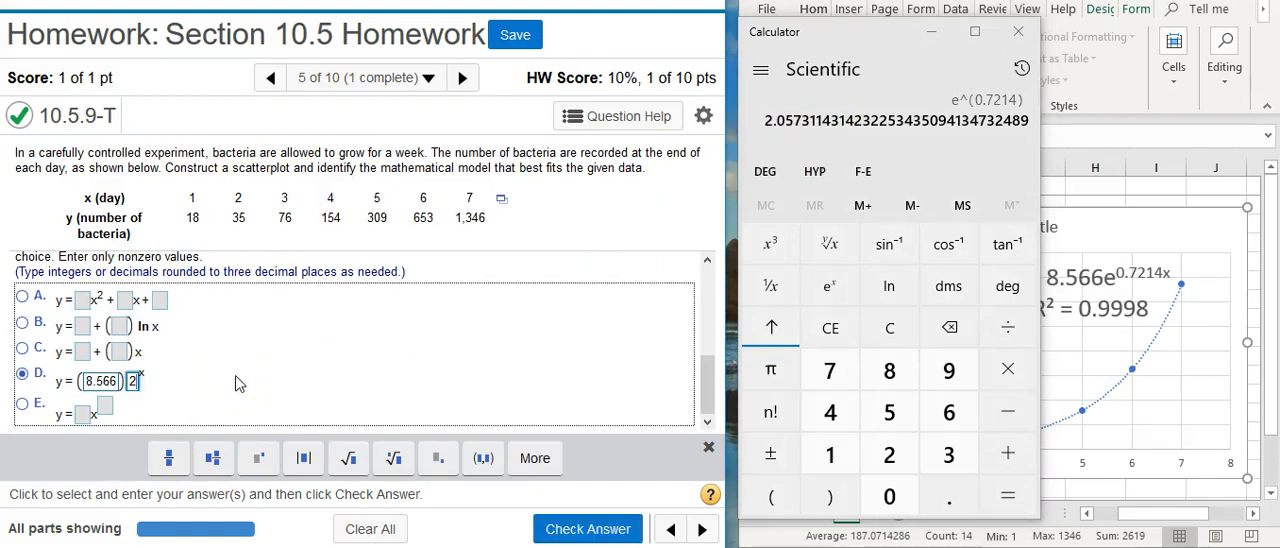
type(".057")
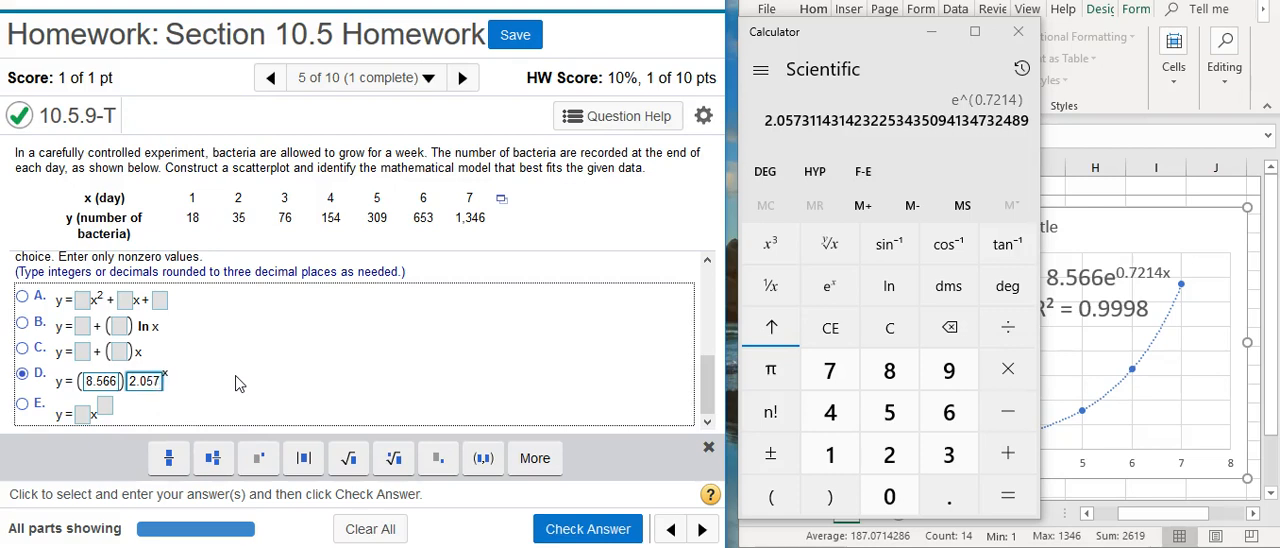
left_click(588, 528)
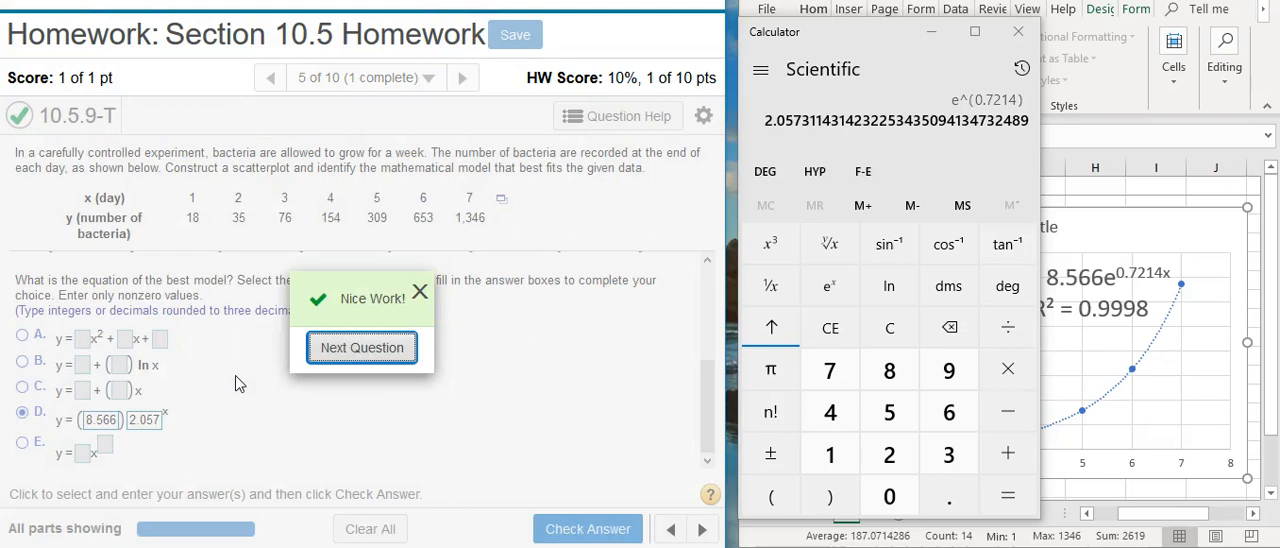